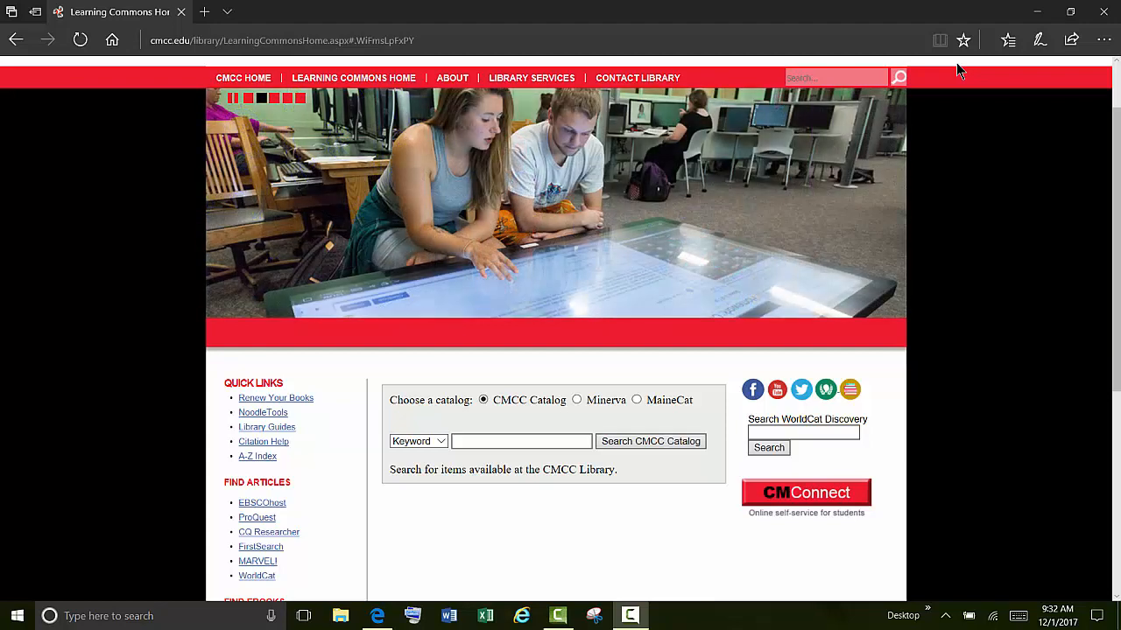
mouse_move(290, 483)
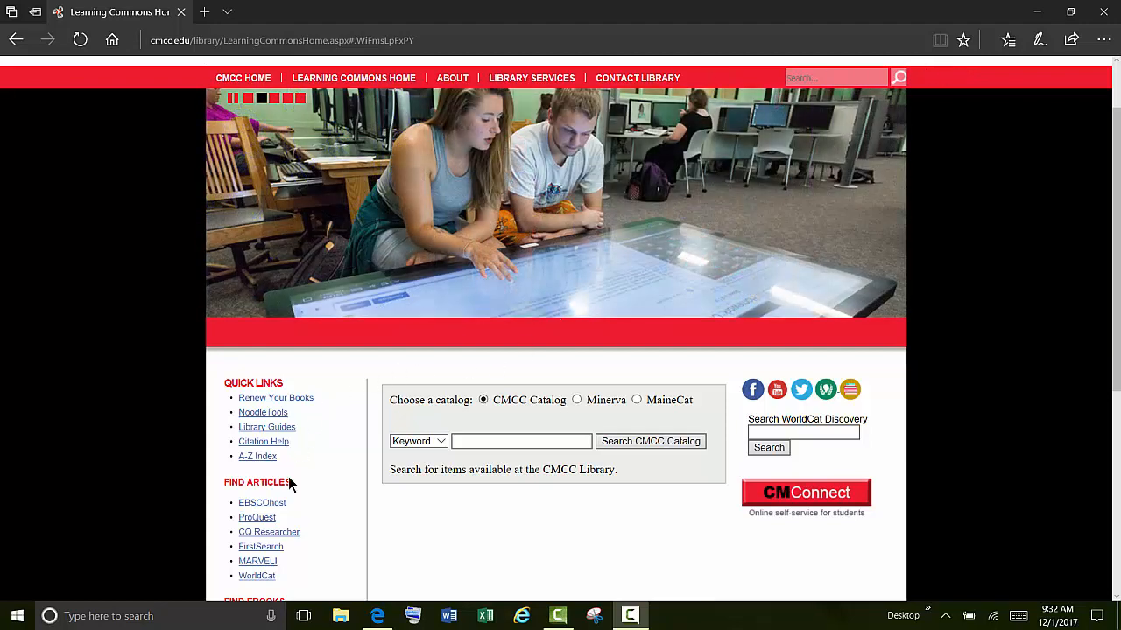
- Enter ProQuest from Find Articles and reach the Publication Search listing 19,853 publications
click(255, 517)
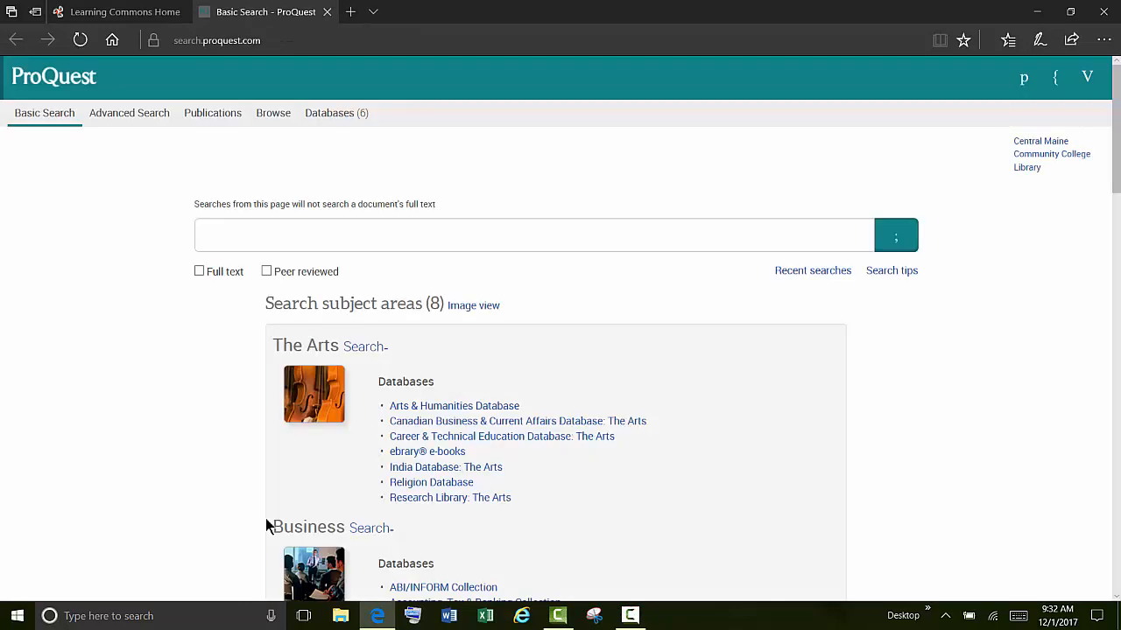
click(534, 234)
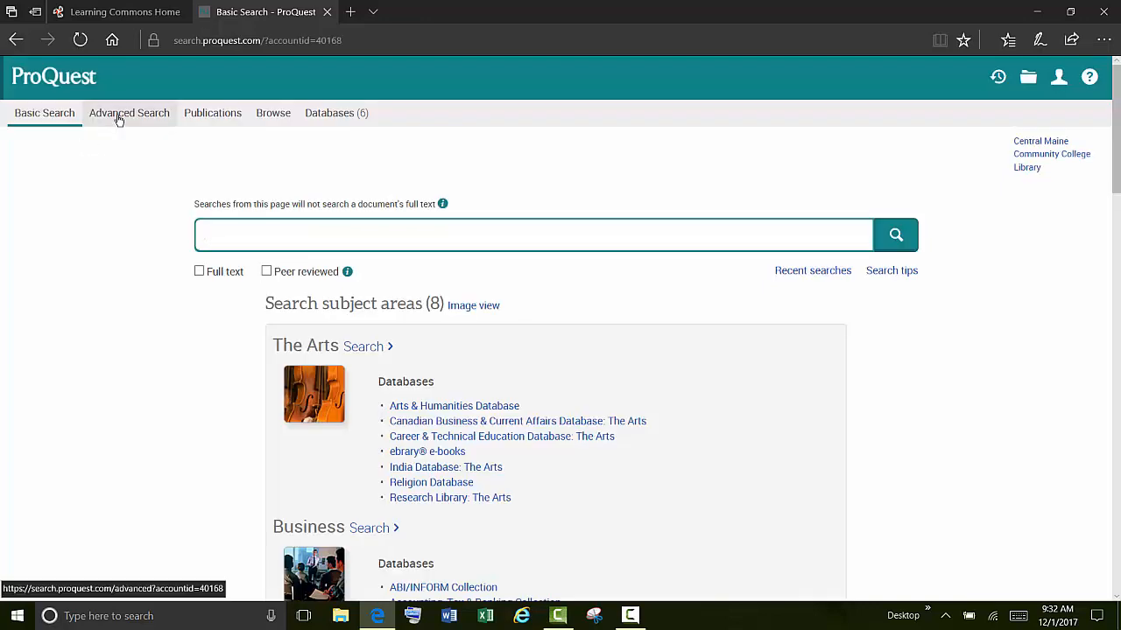
click(130, 112)
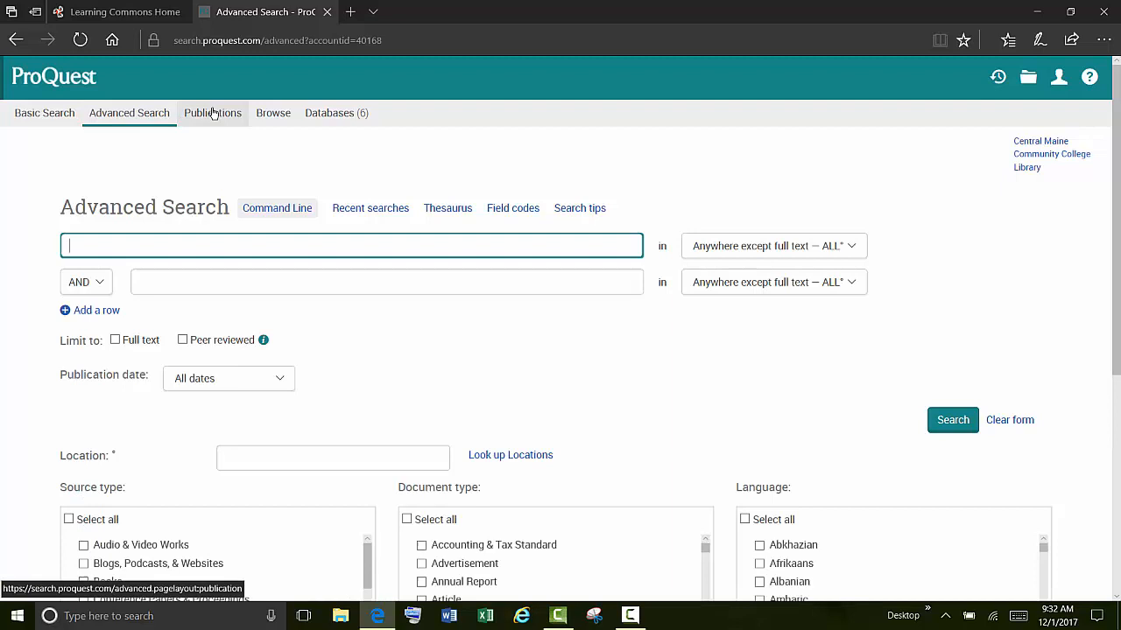
click(214, 112)
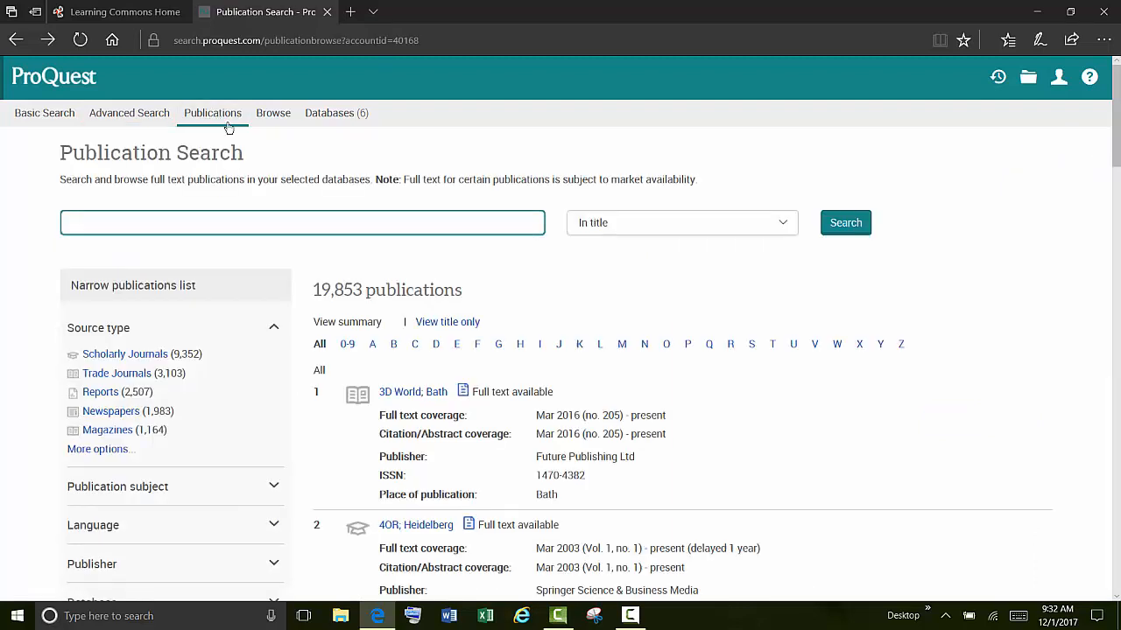
- Filter the publications to Newspapers (1,983) and keep the title search box ready
click(110, 412)
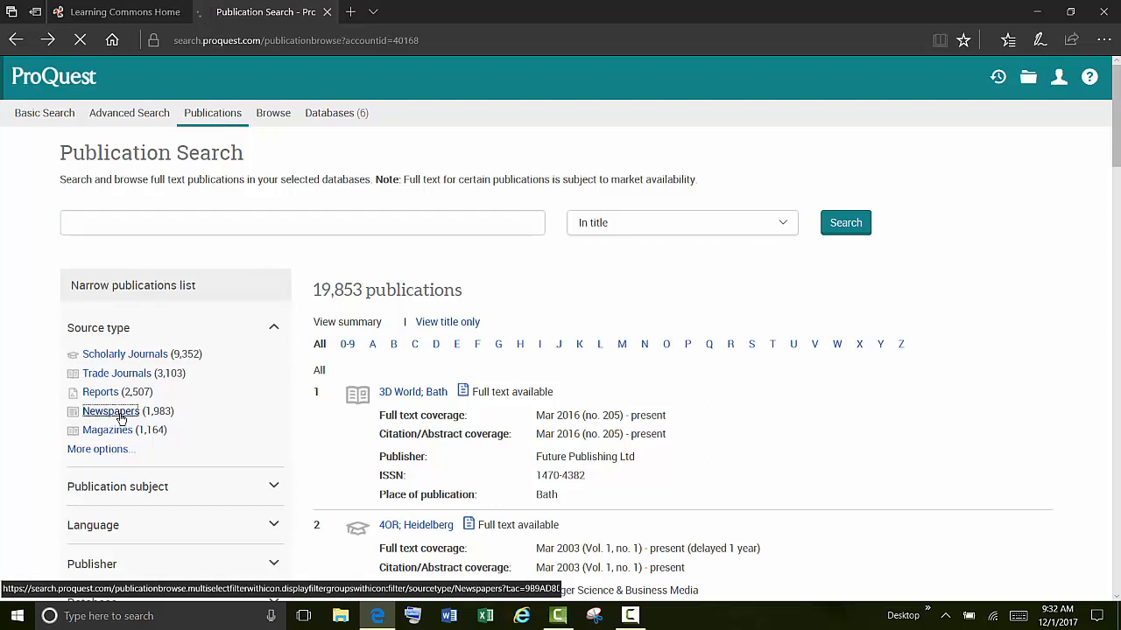
click(111, 410)
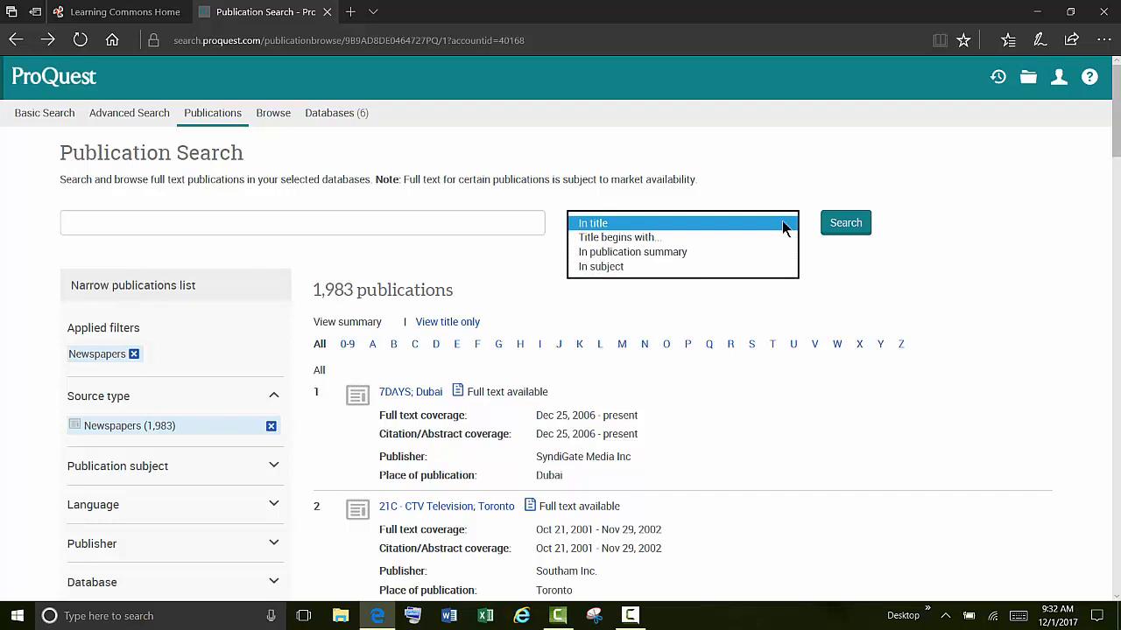
click(681, 223)
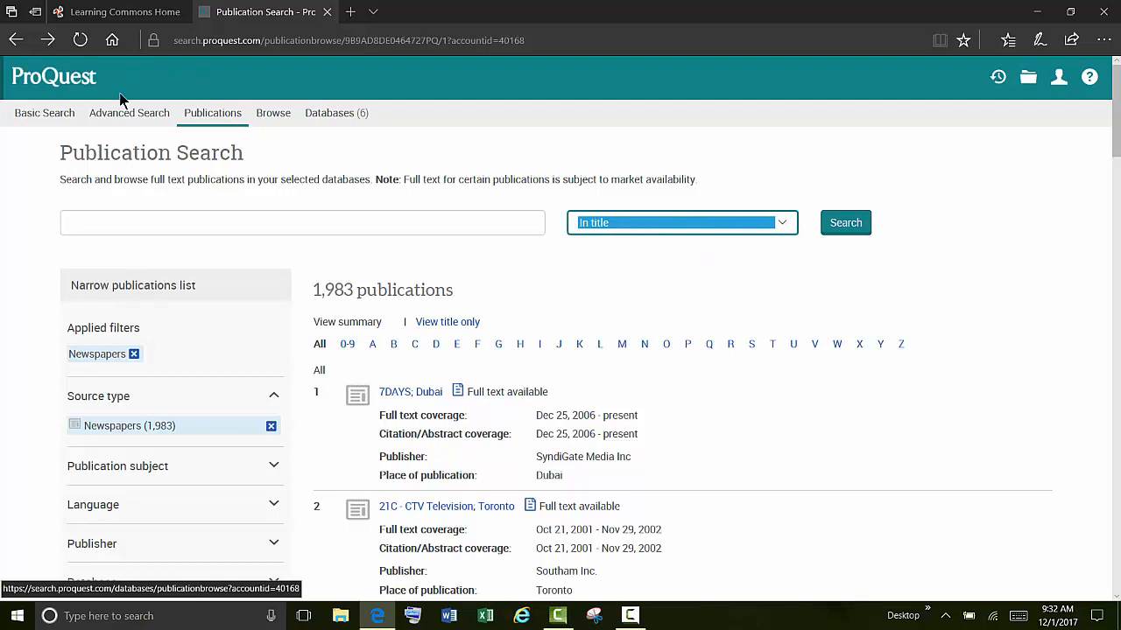
click(302, 222)
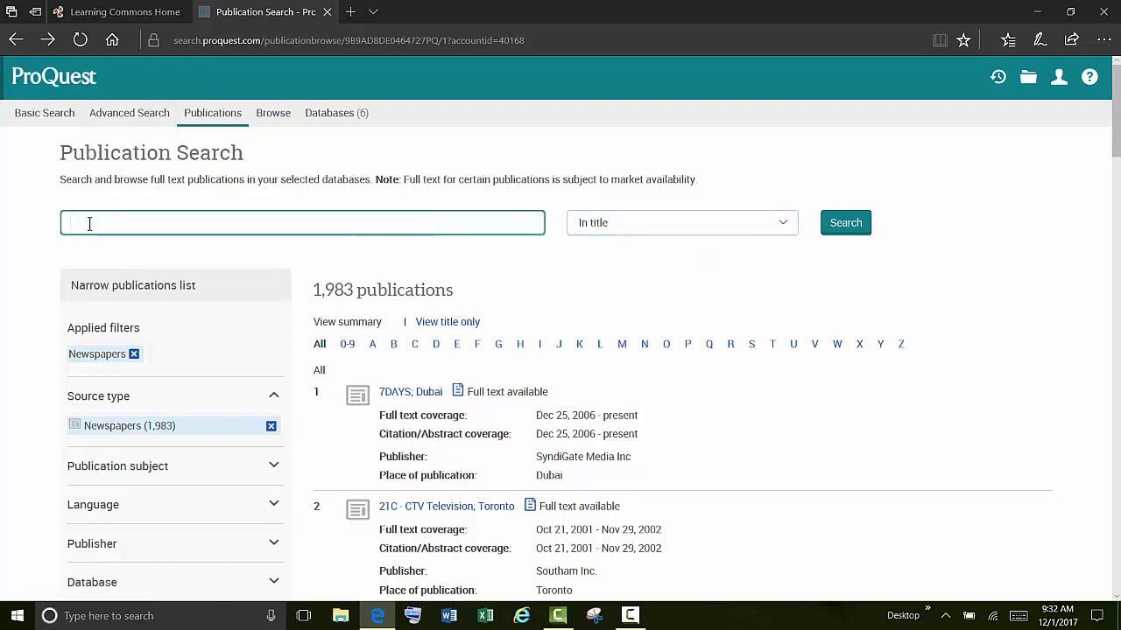
- Search titles for 'New york ti', open New York Times Late Edition (East Coast), declining the survey
text(New)
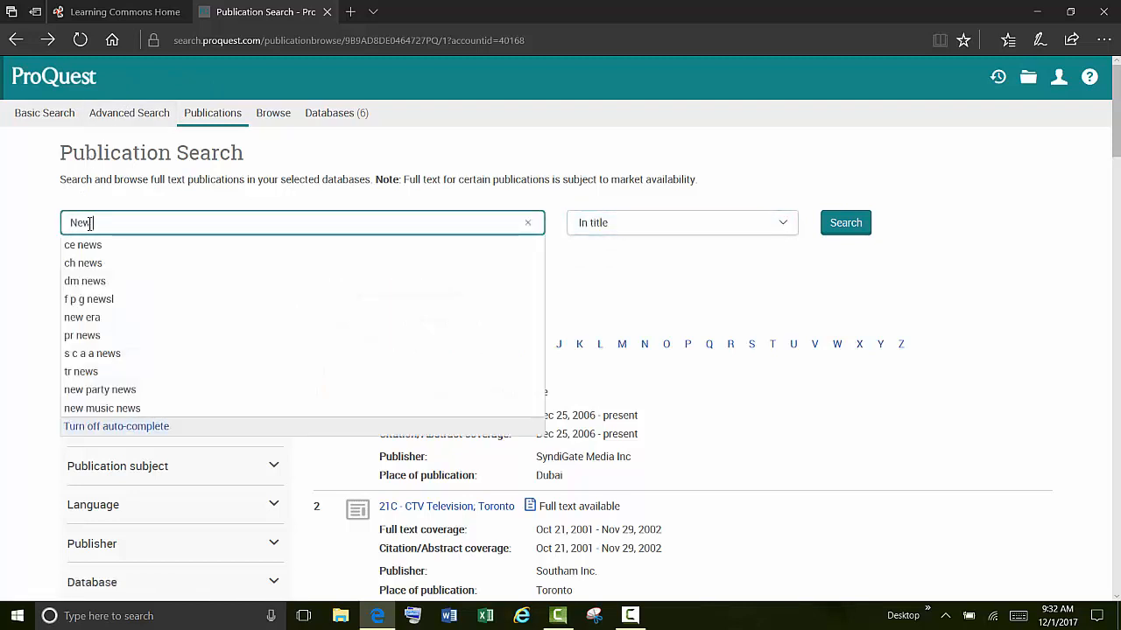
text(york times)
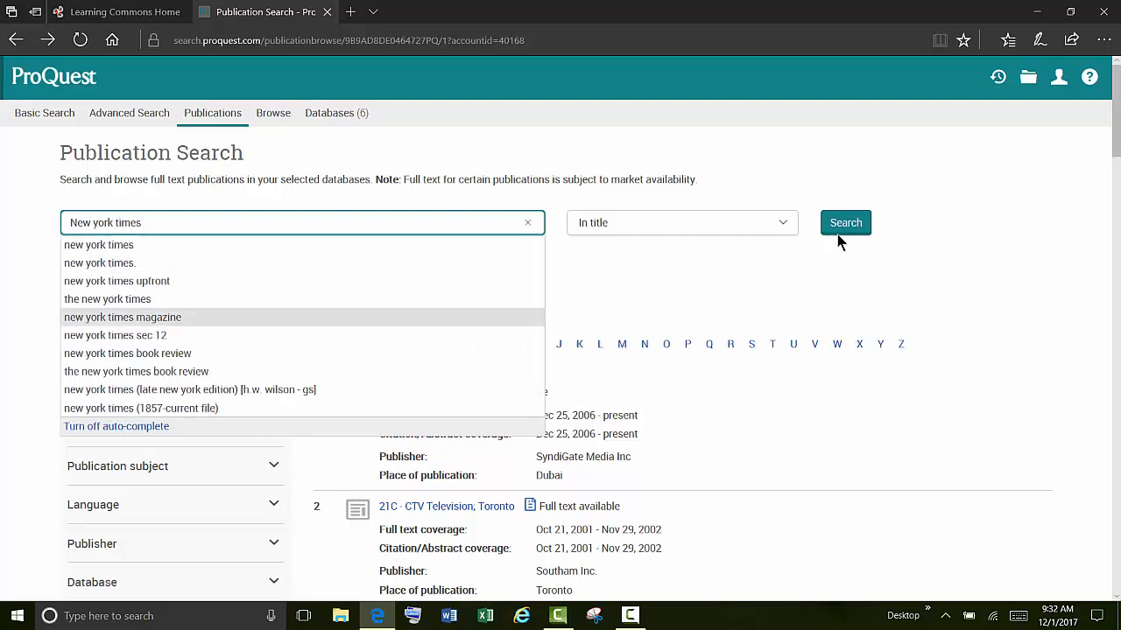
click(844, 222)
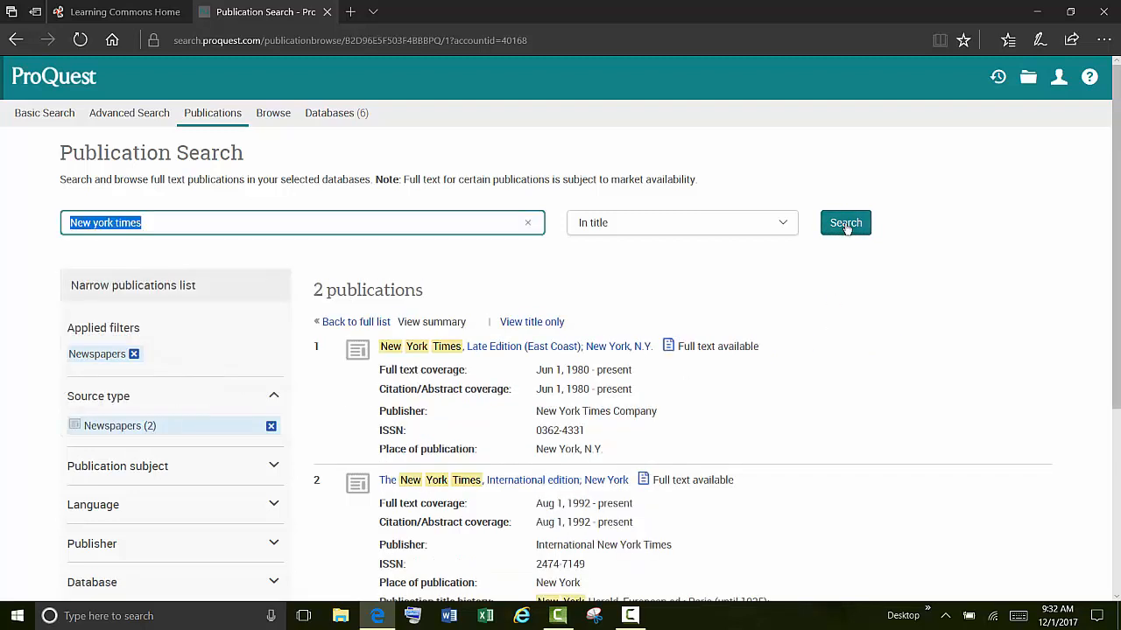
mouse_move(720, 287)
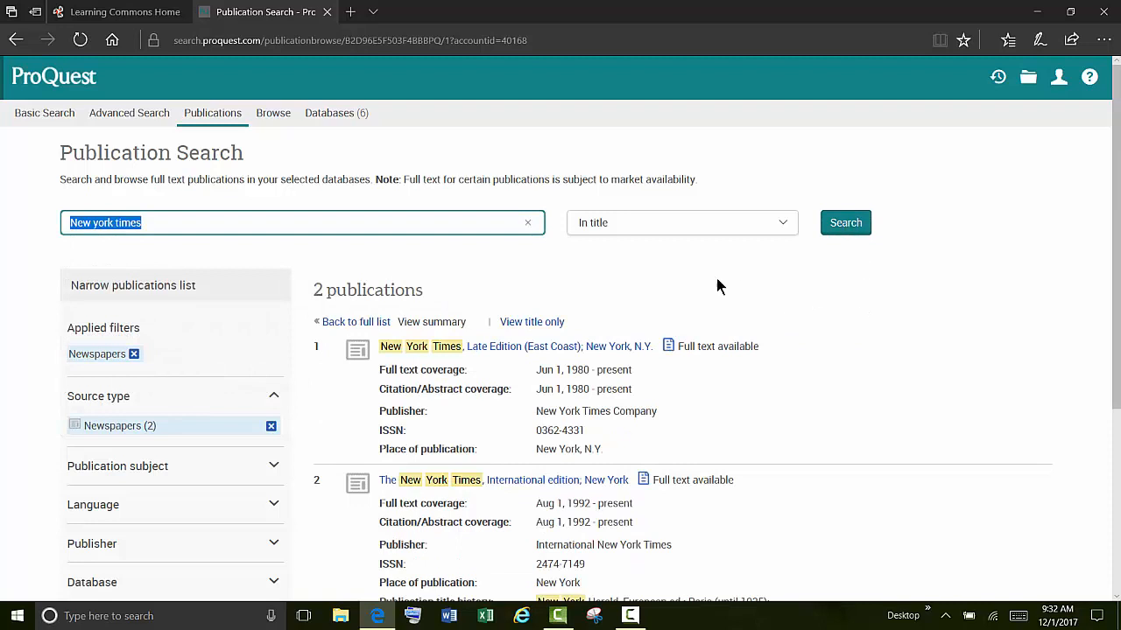
mouse_move(472, 354)
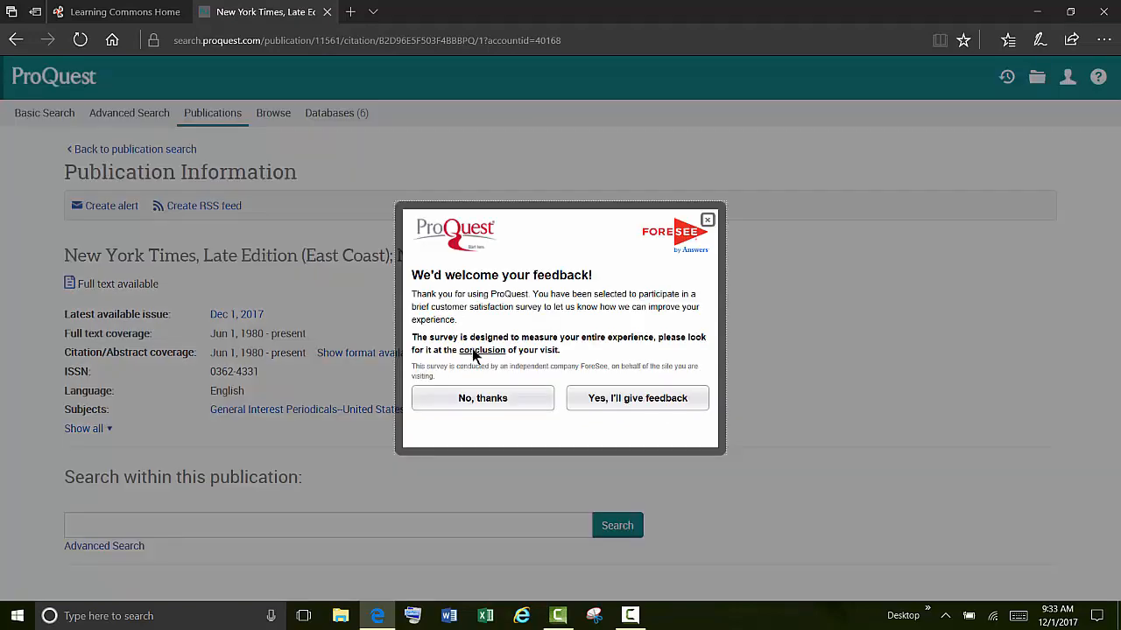
click(483, 397)
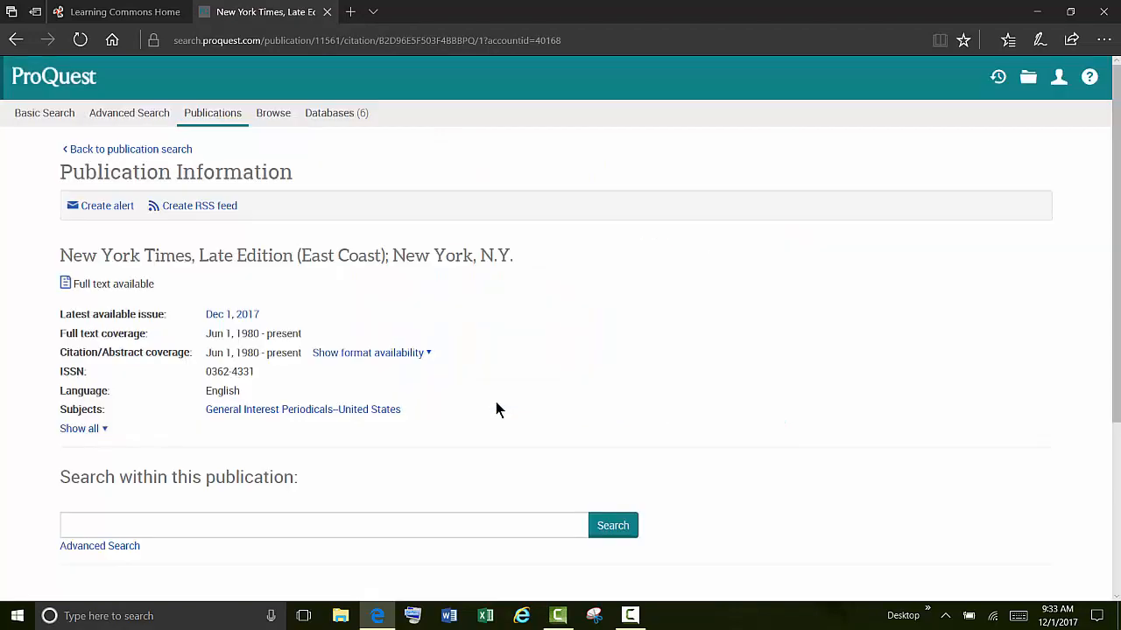
mouse_move(249, 306)
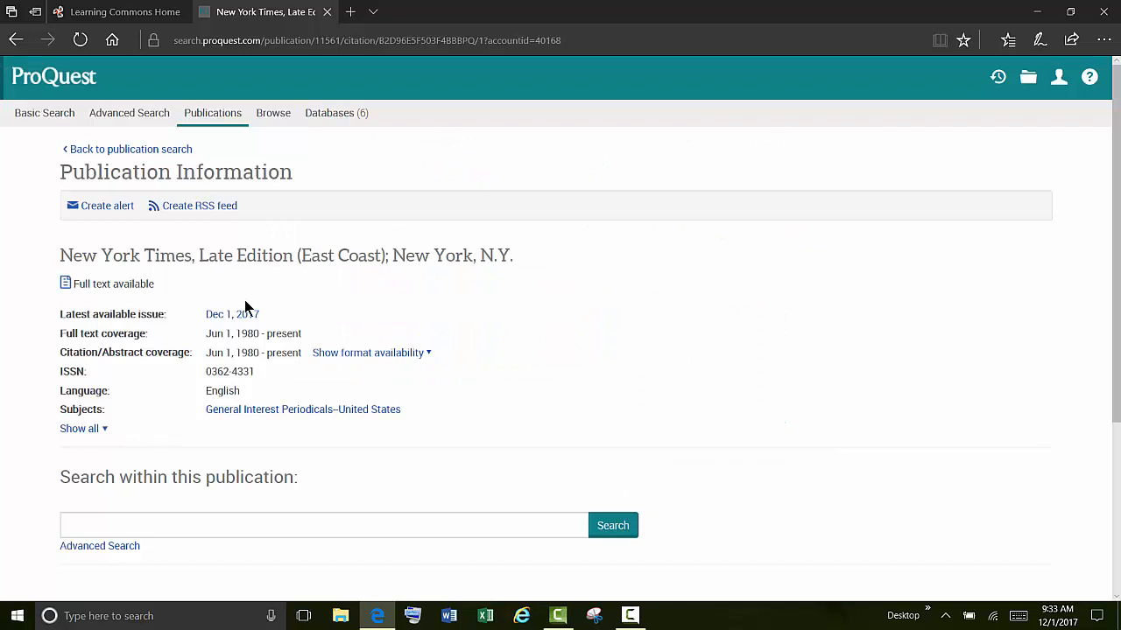
click(231, 314)
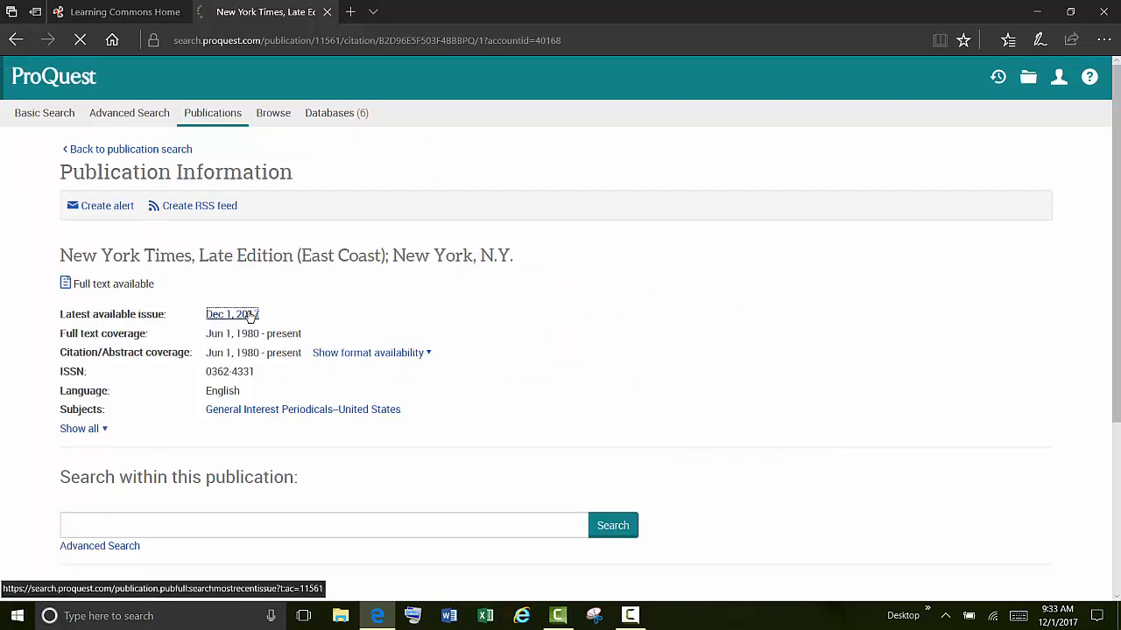
- Browse the Dec 1, 2017 issue and open its first article, 'Nightmarish Mentor'
click(231, 315)
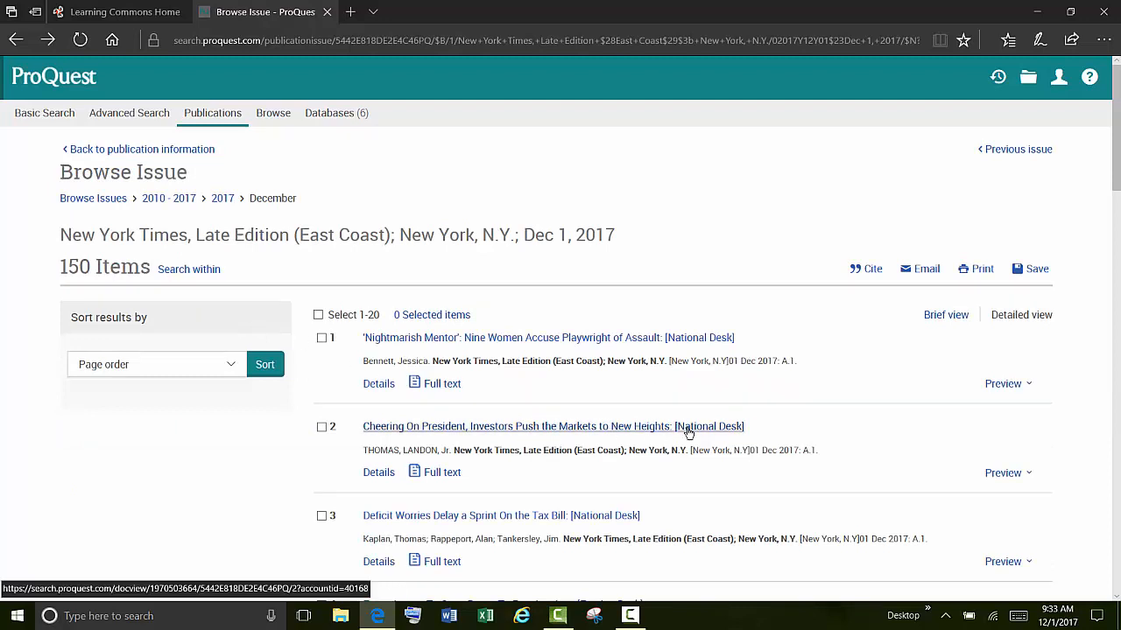
mouse_move(774, 380)
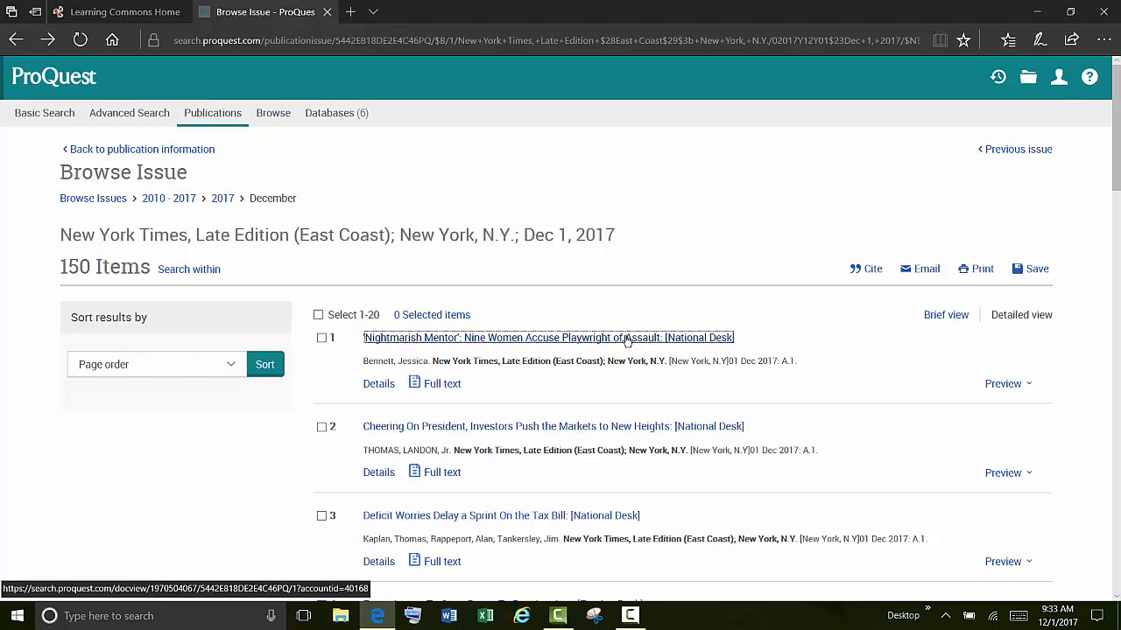
click(548, 336)
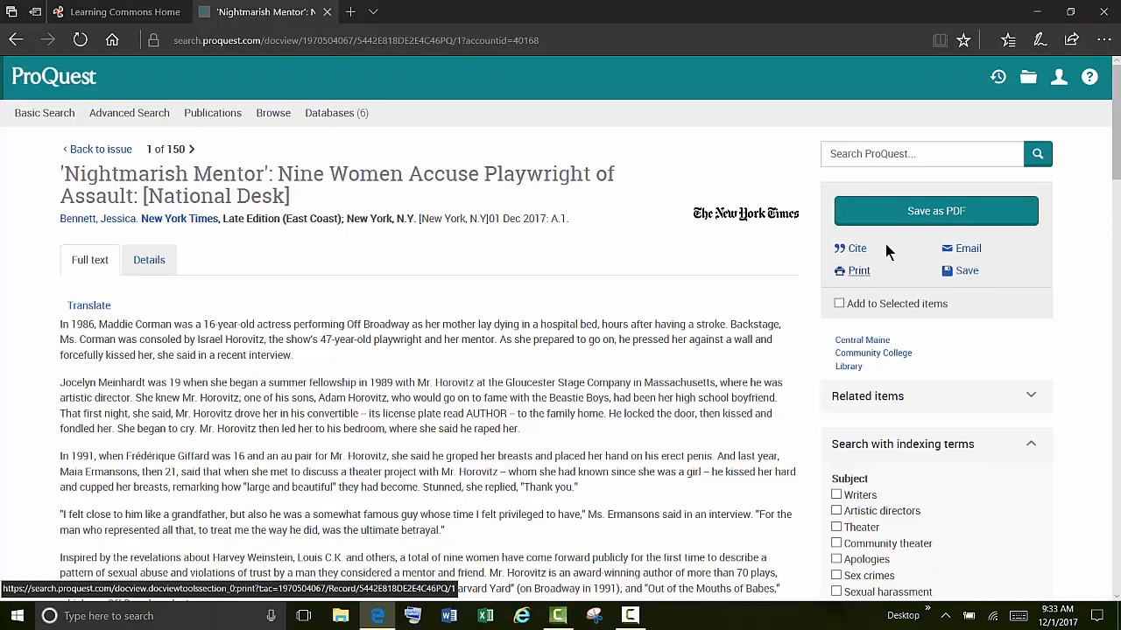
- View the article's Details record with subjects, author Jessica Bennett and publication date
click(149, 259)
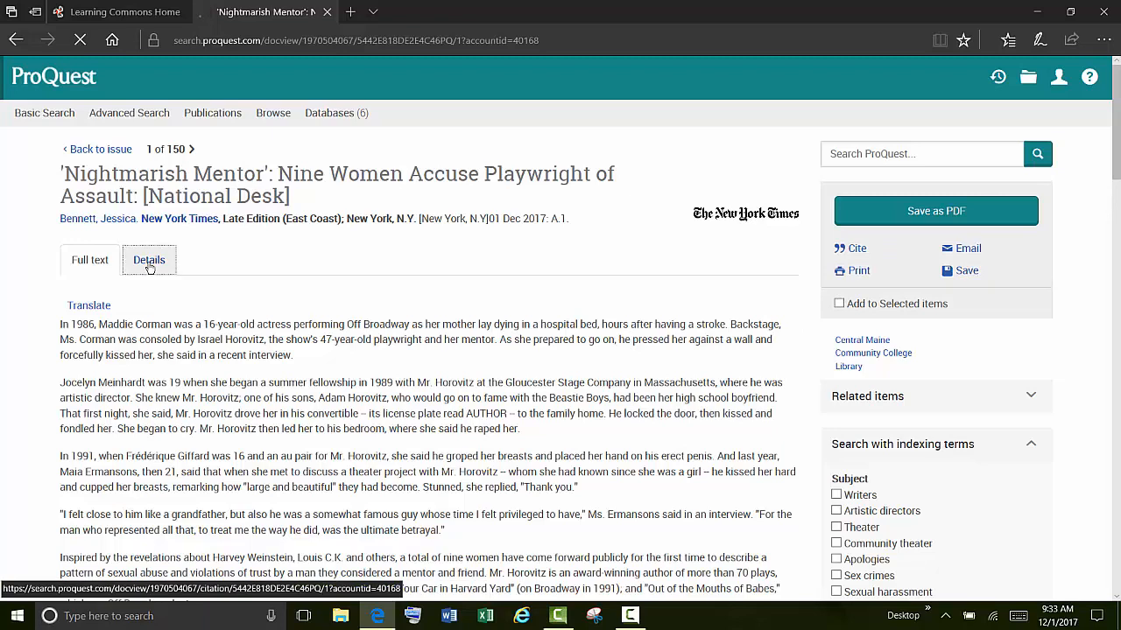
click(149, 259)
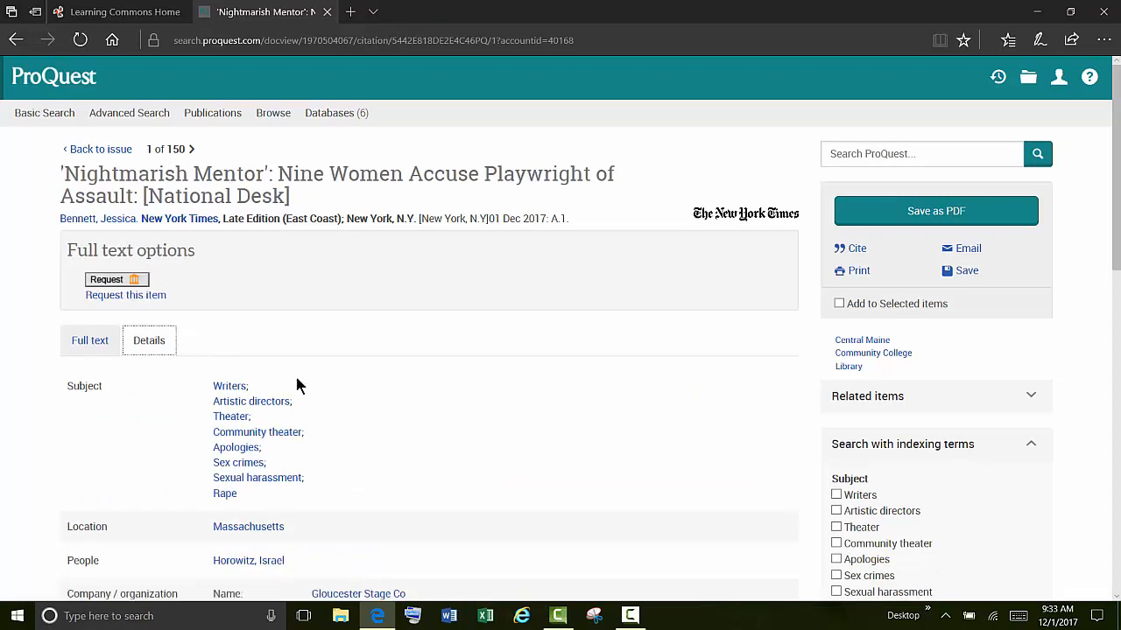
scroll(down, 3)
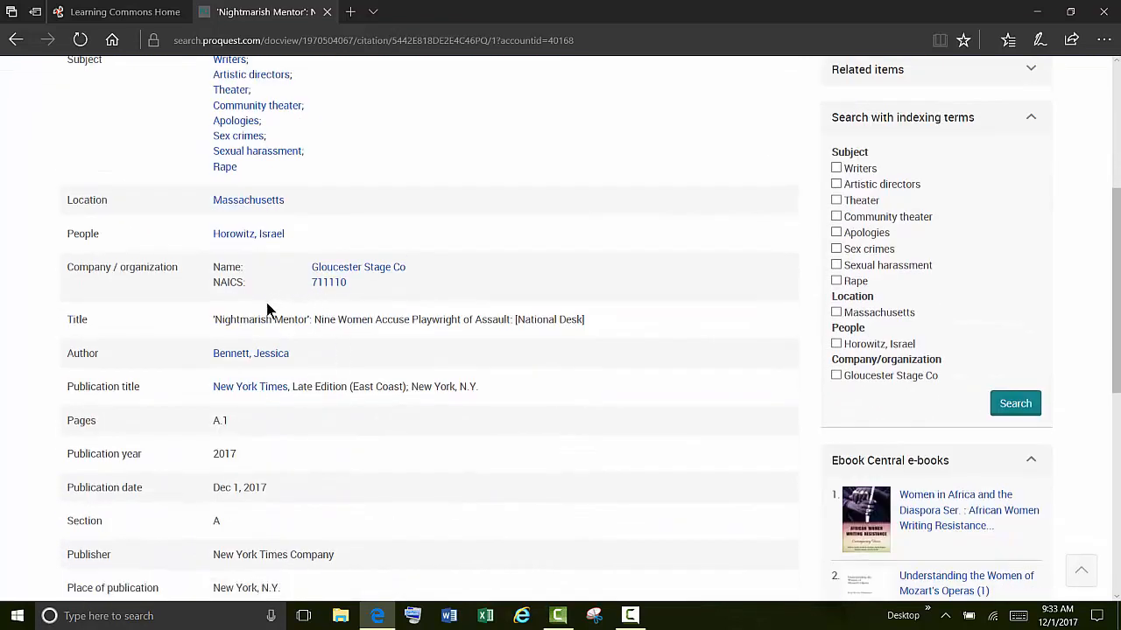
mouse_move(326, 422)
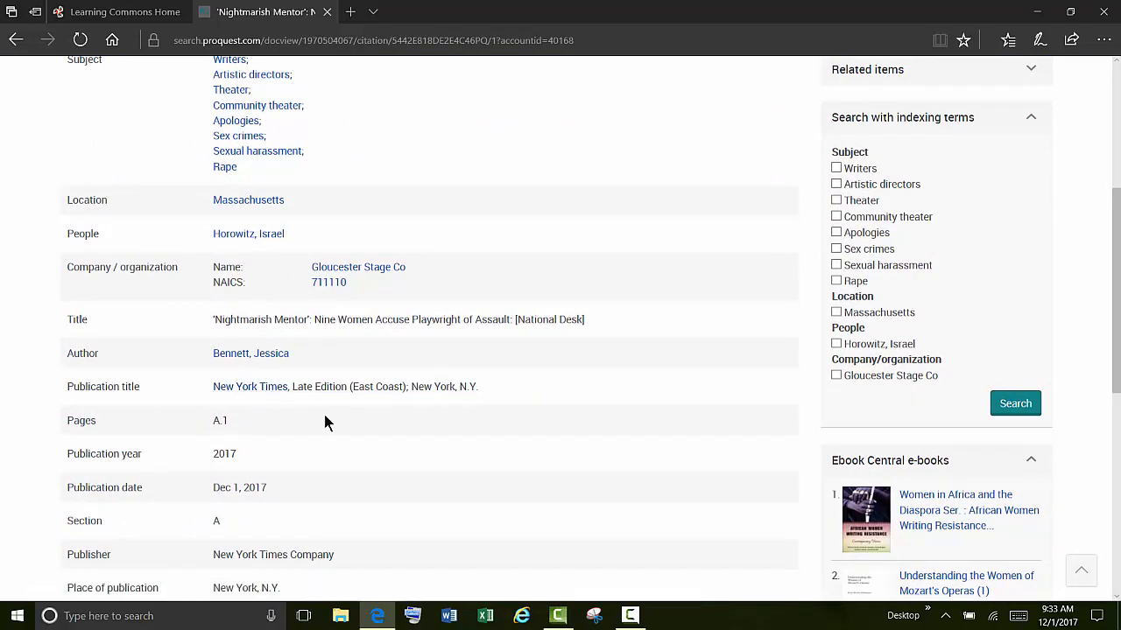
scroll(up, 3)
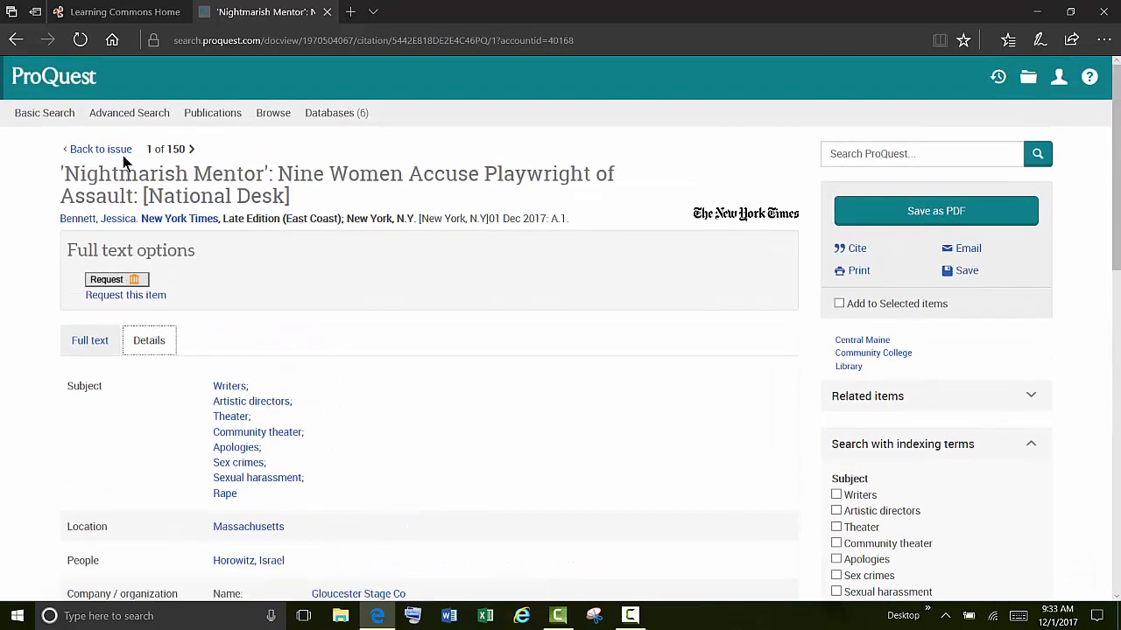
- Back on the Dec 1, 2017 issue page, search within it for 'tax bill', leaving one result
click(98, 149)
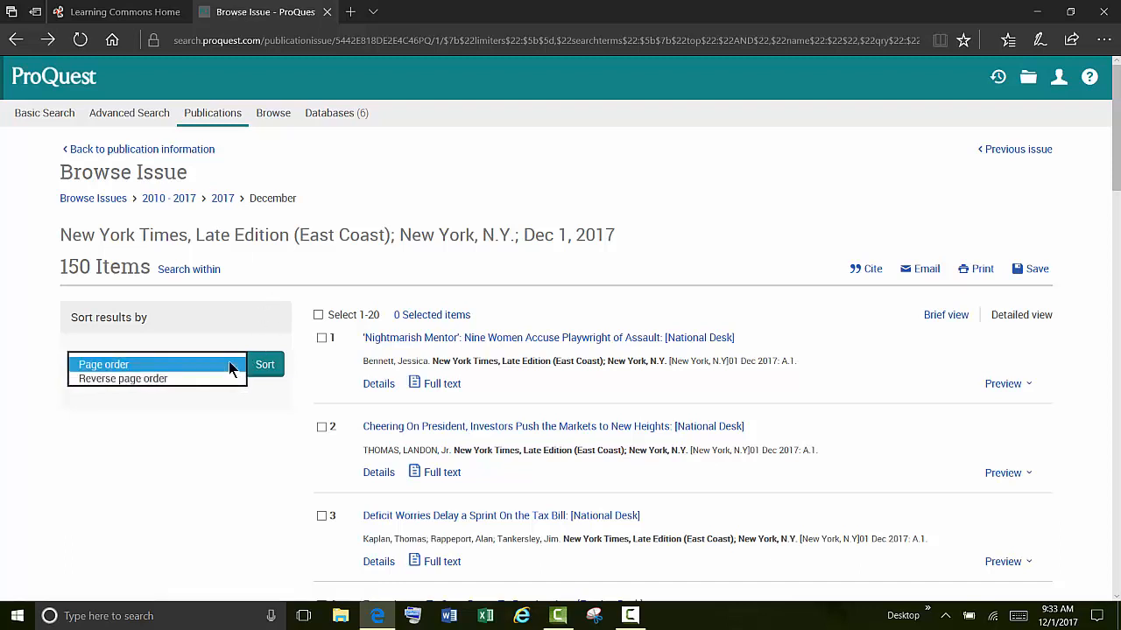
click(104, 364)
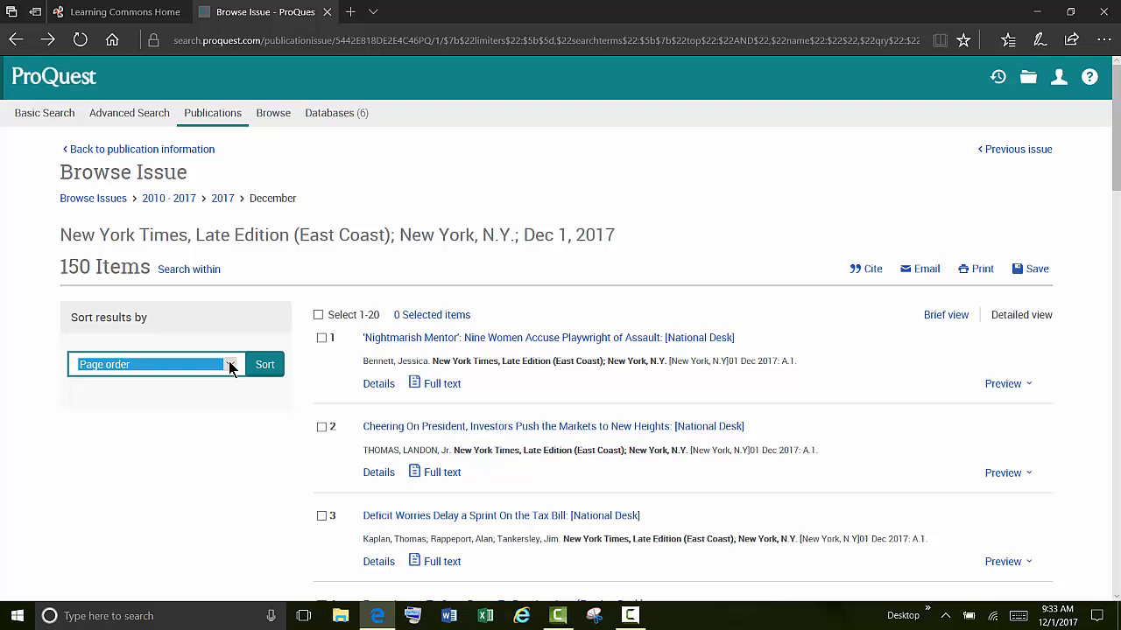
mouse_move(189, 270)
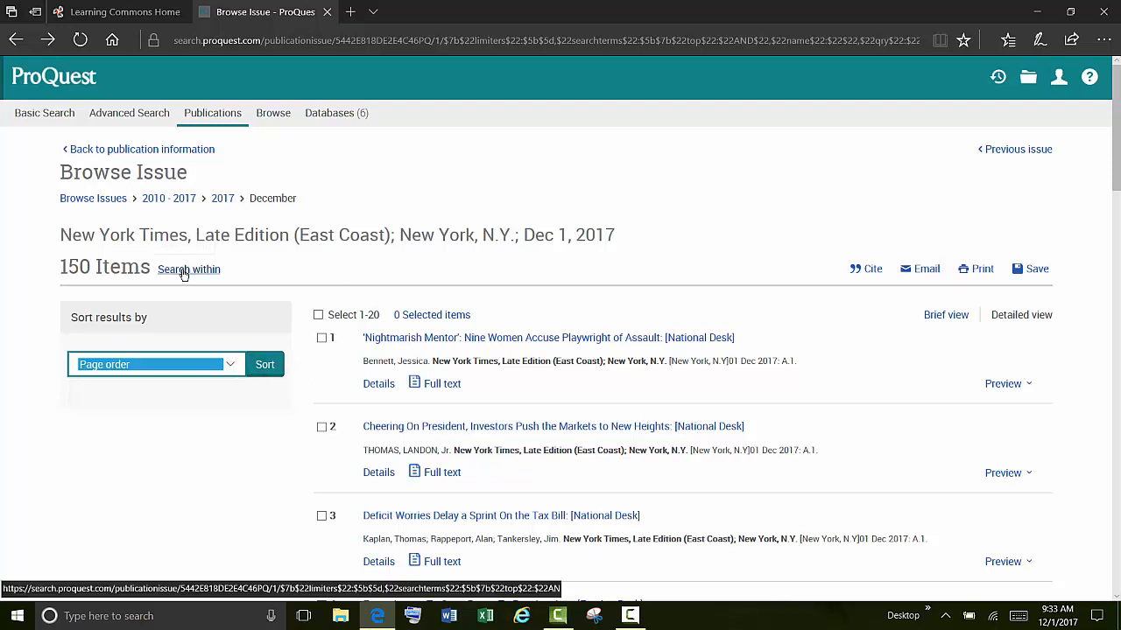
scroll(down, 3)
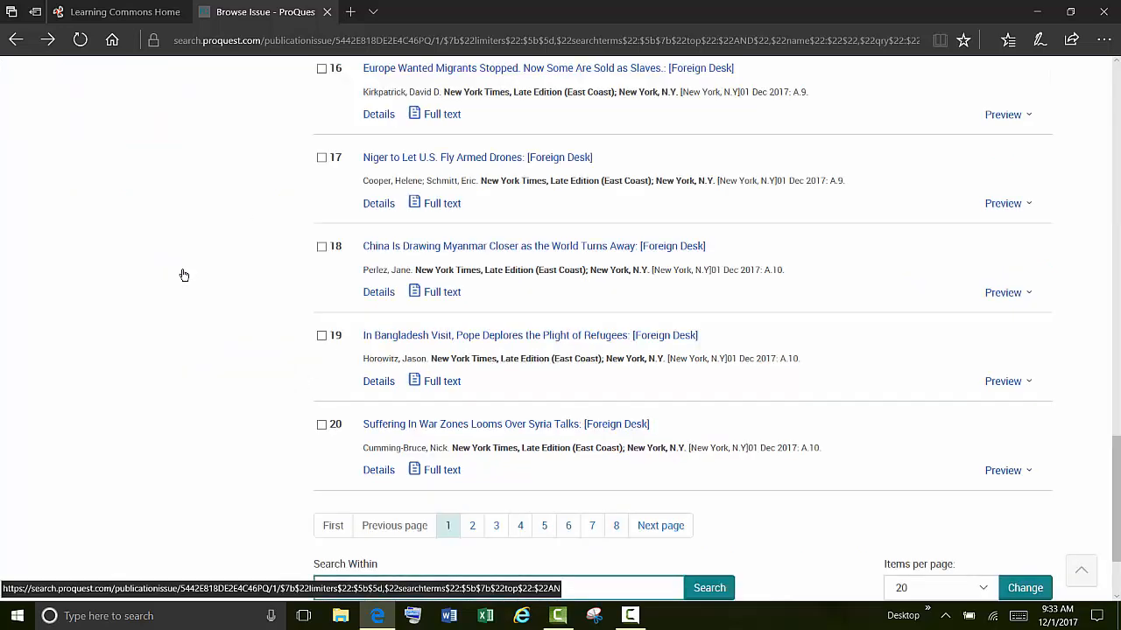
scroll(down, 3)
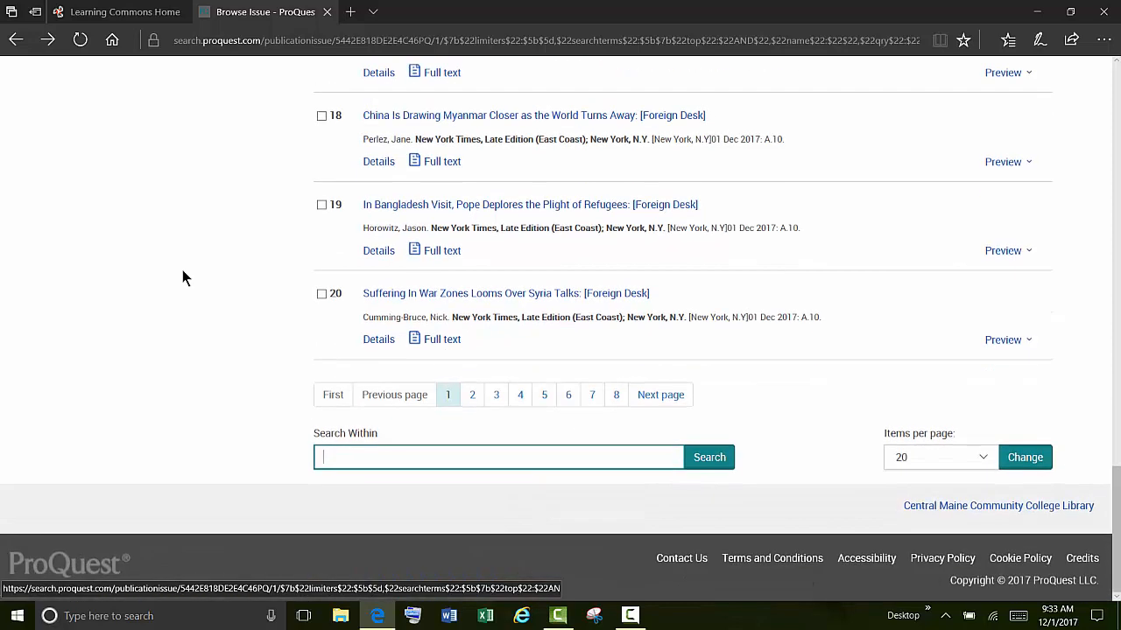
text(tax b)
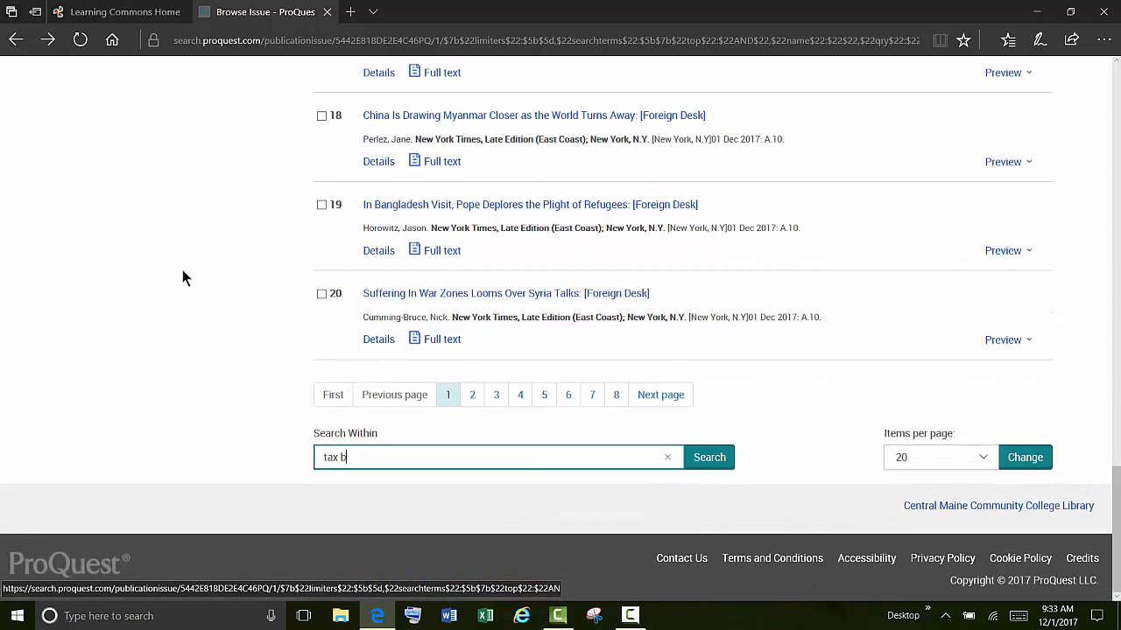
text(ill)
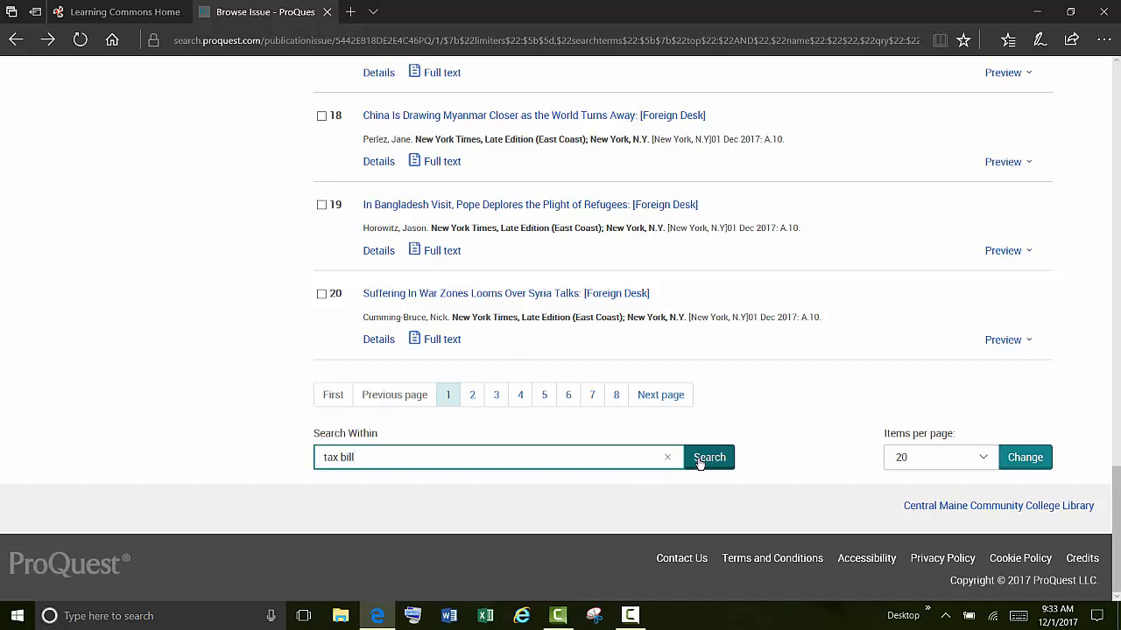
click(709, 457)
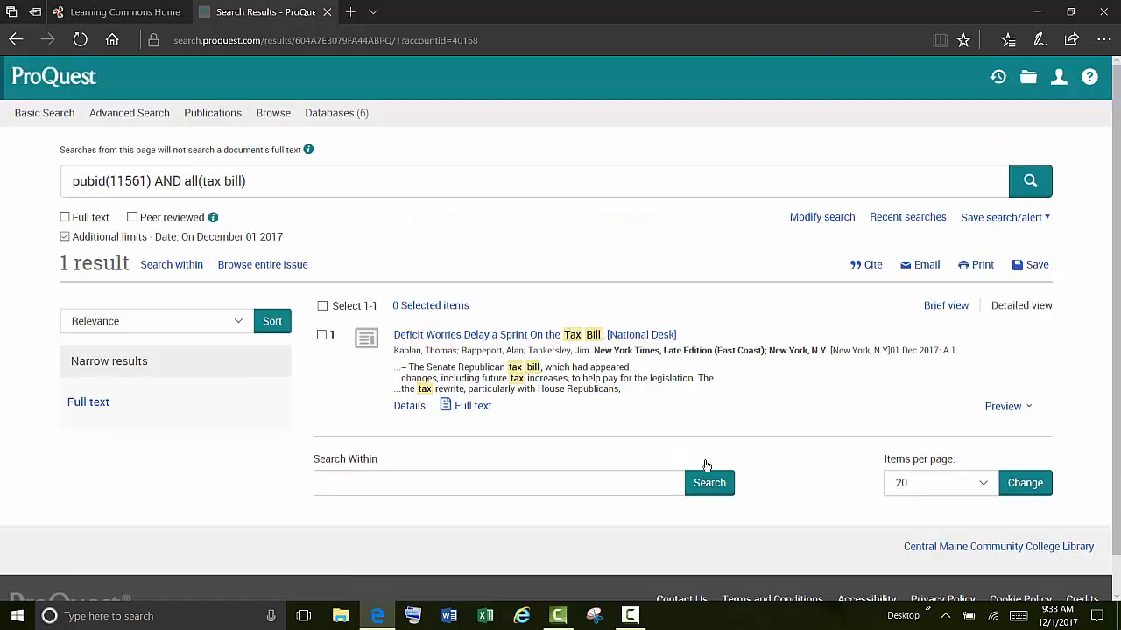
mouse_move(534, 334)
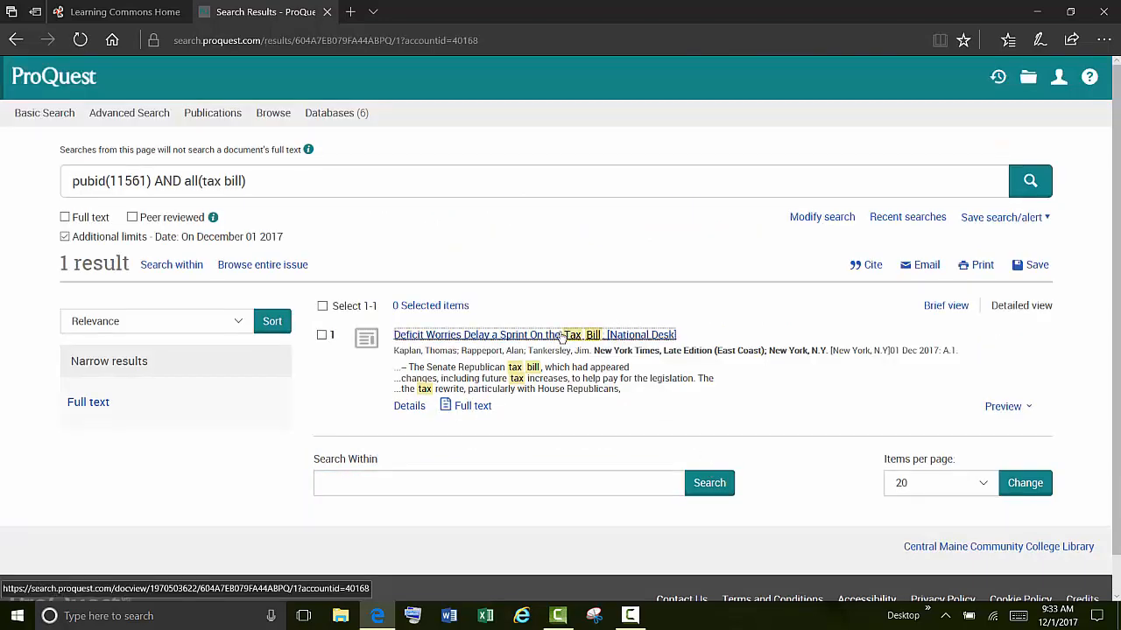
click(534, 334)
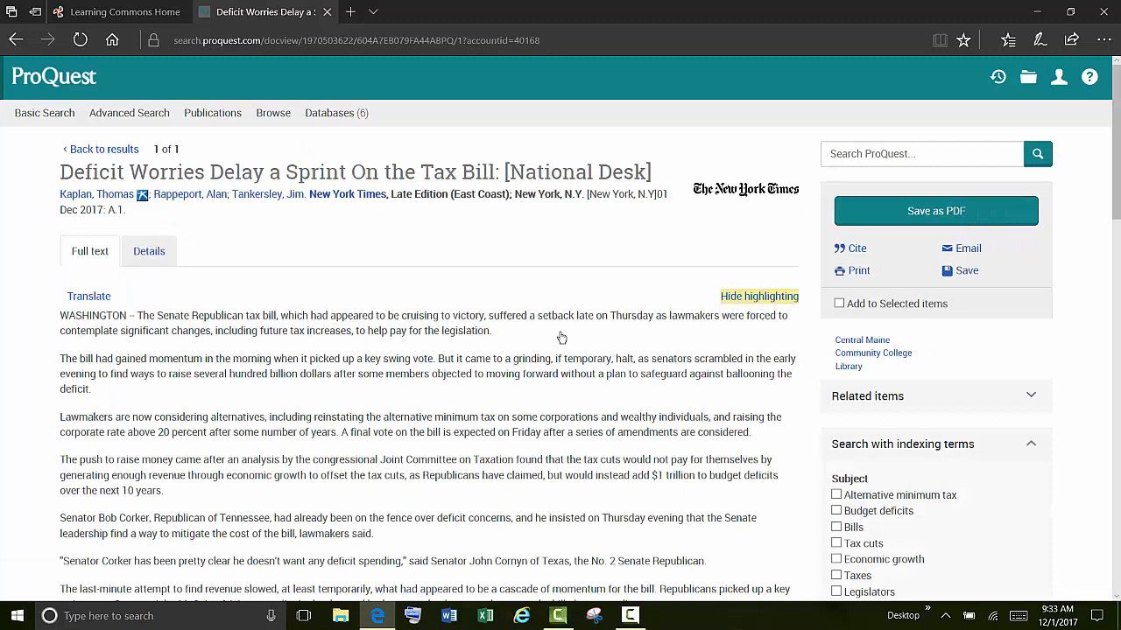
click(105, 149)
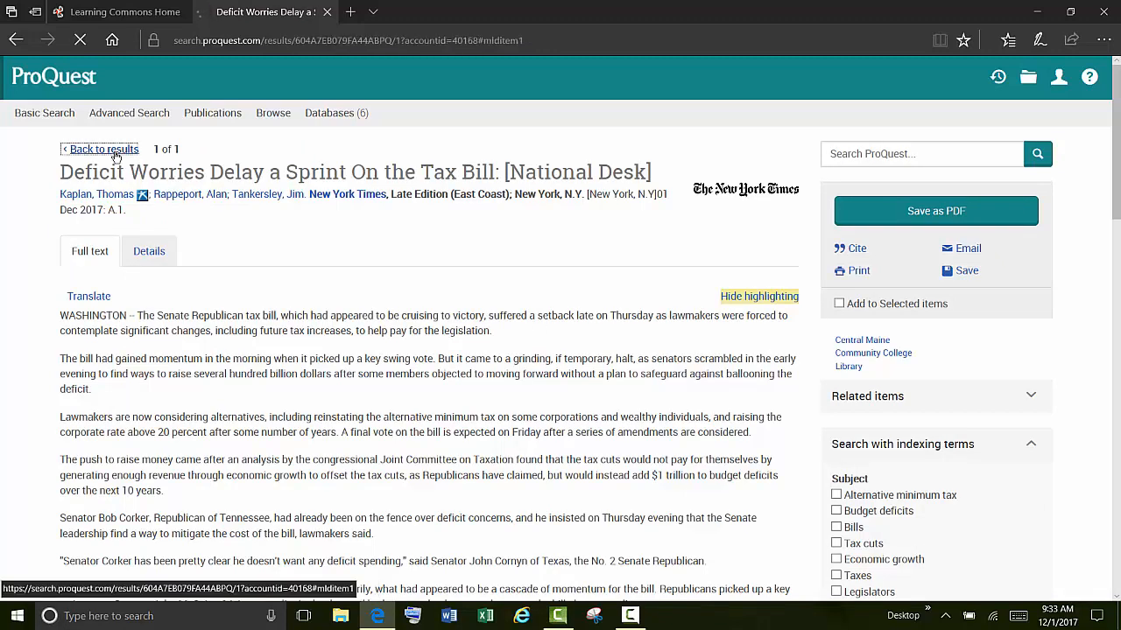
click(106, 149)
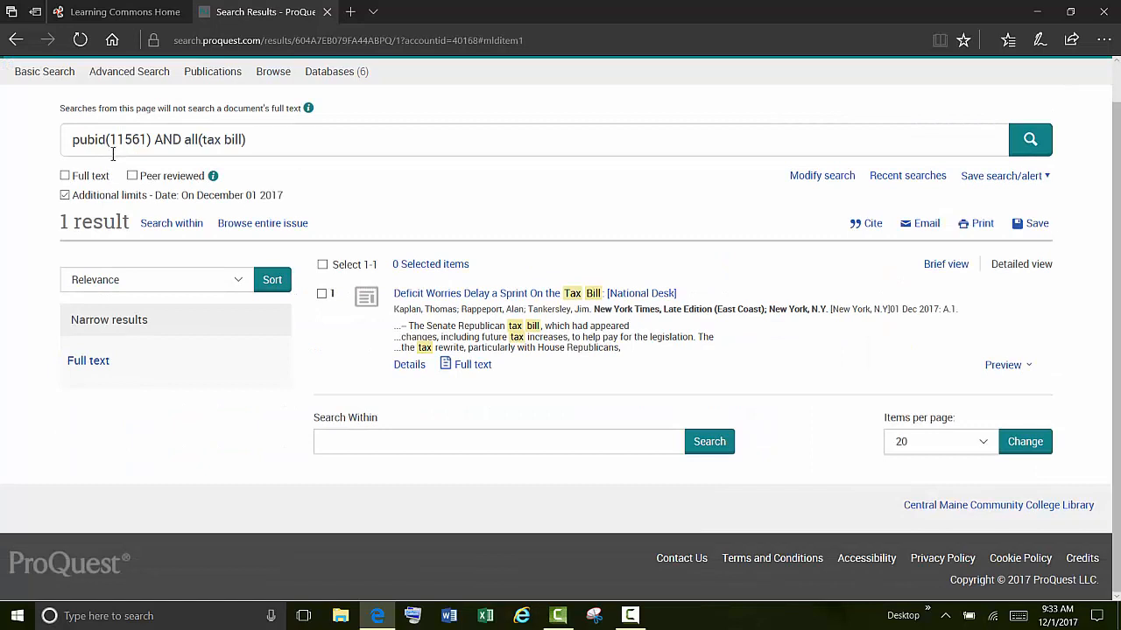
mouse_move(315, 318)
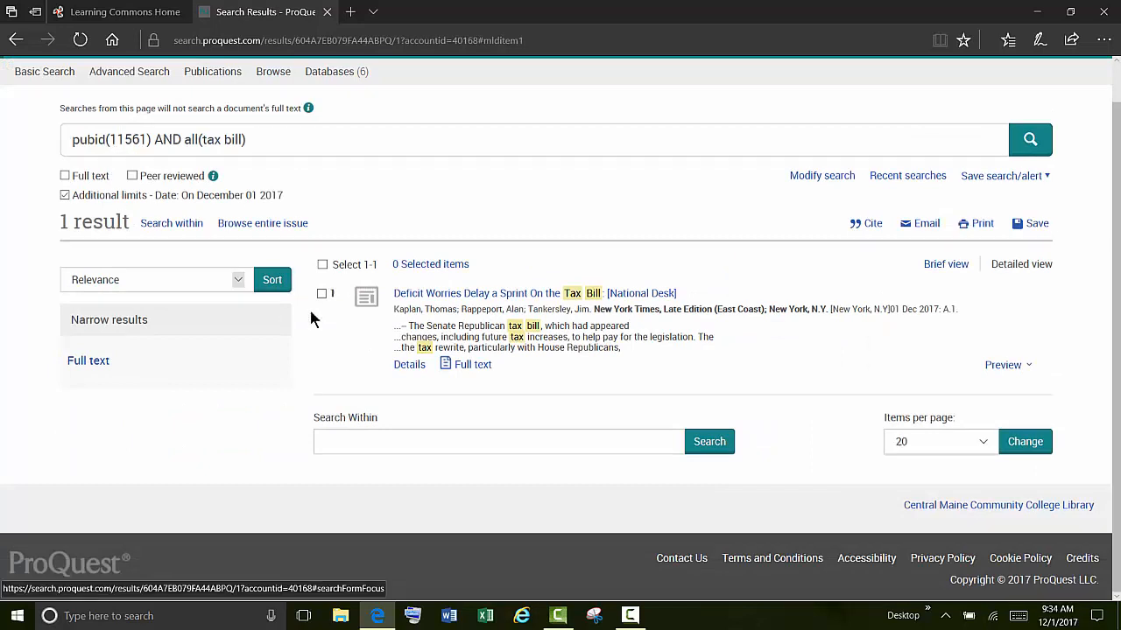
mouse_move(336, 72)
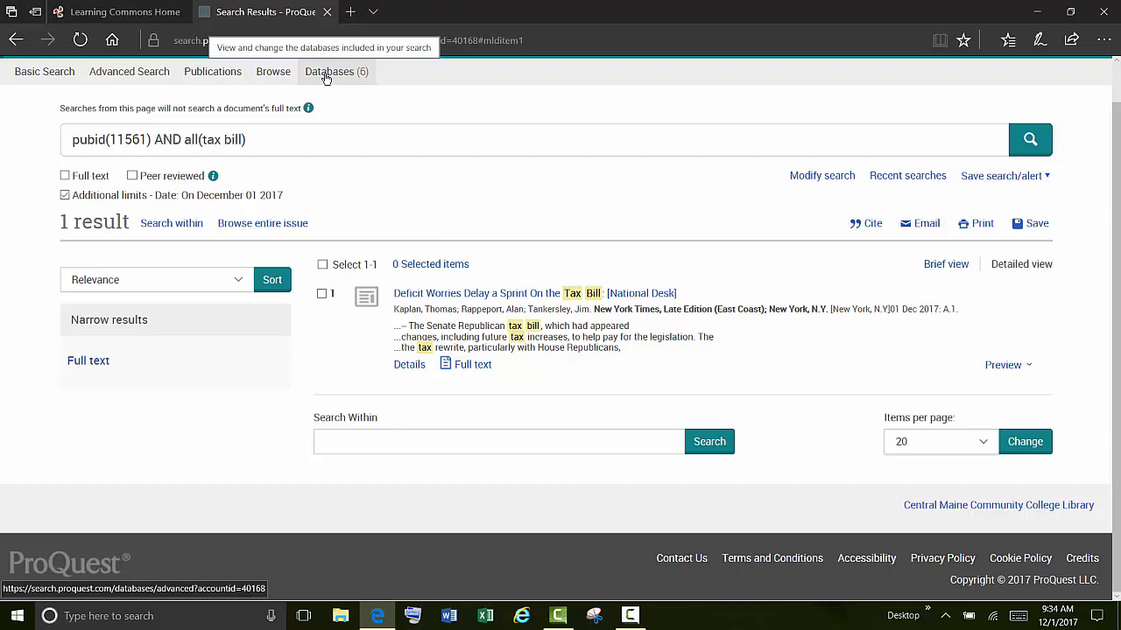
- Restrict the databases to News & Newspapers only, landing on Global Newsstream's advanced search
click(336, 70)
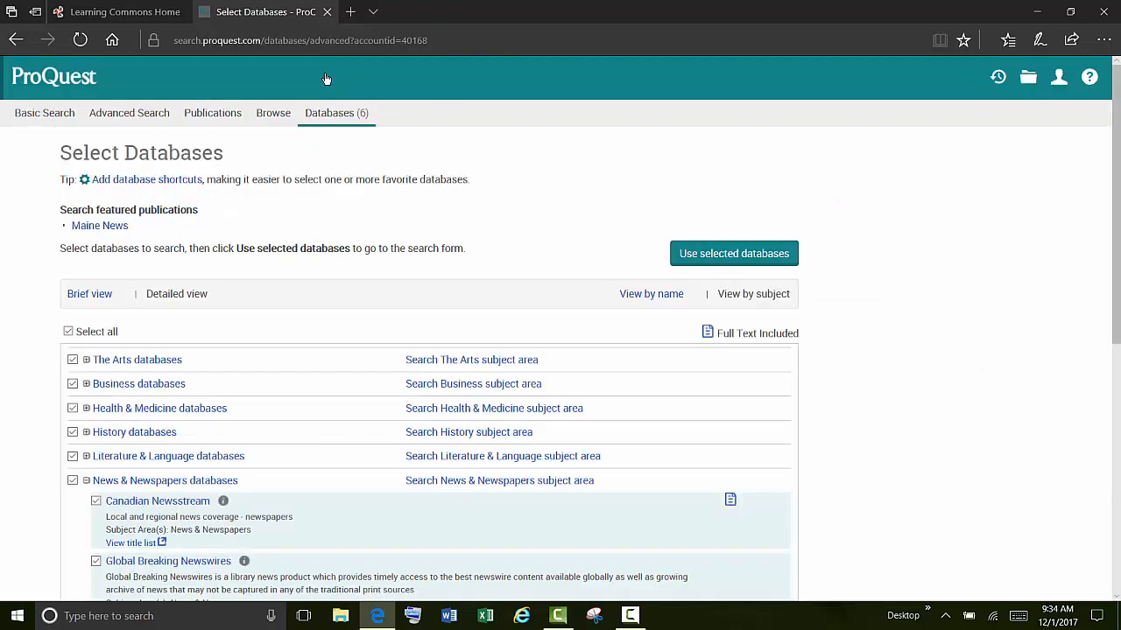
mouse_move(343, 291)
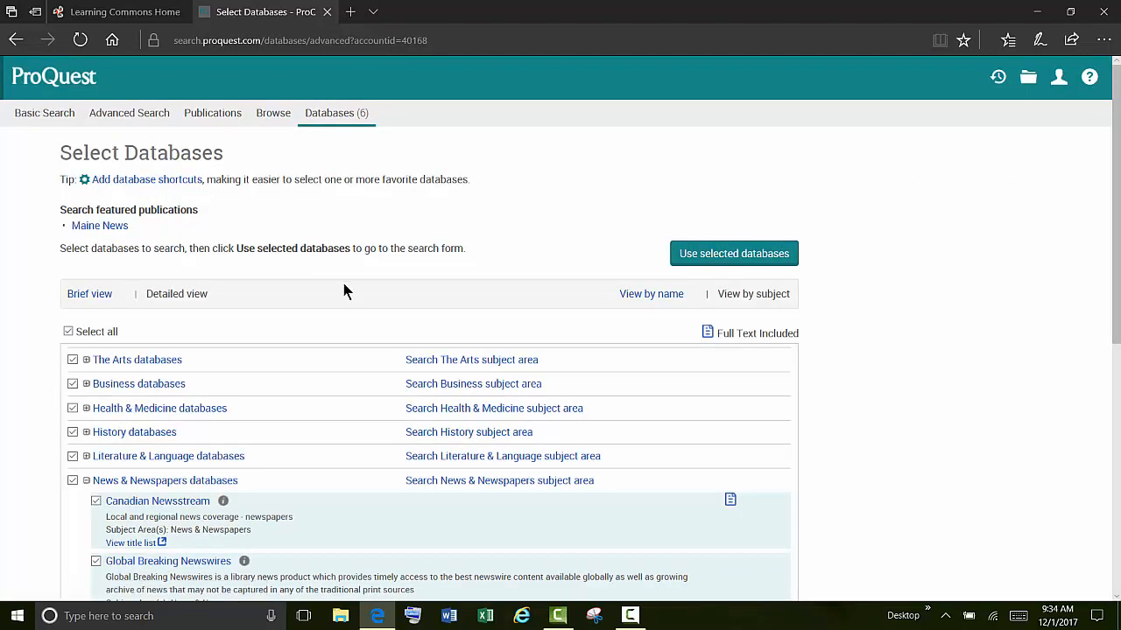
scroll(down, 3)
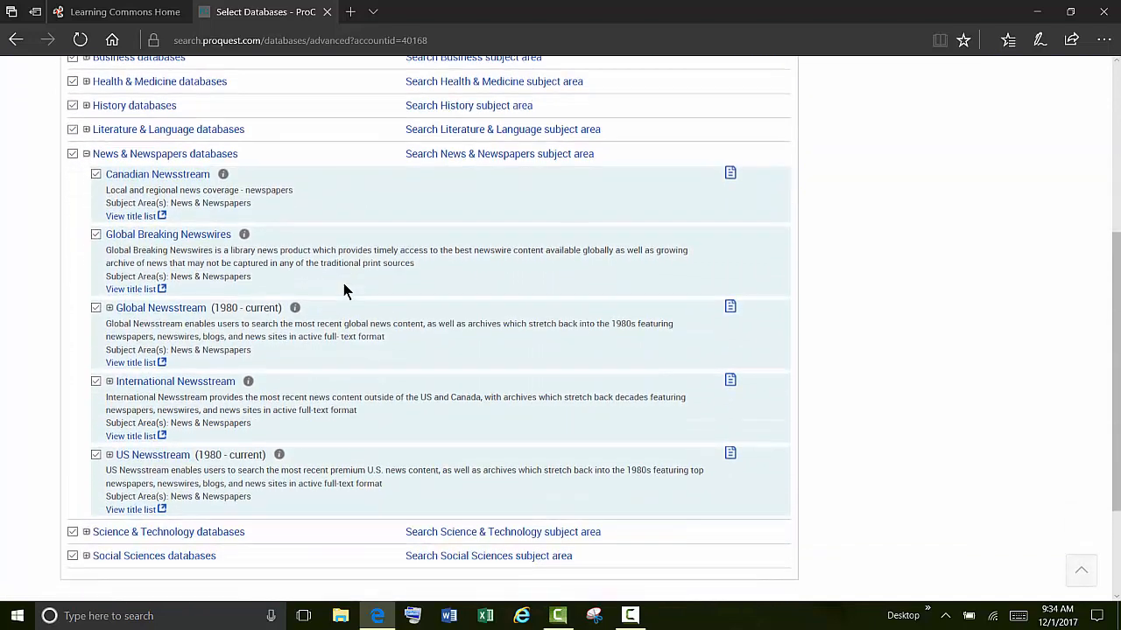
scroll(up, 3)
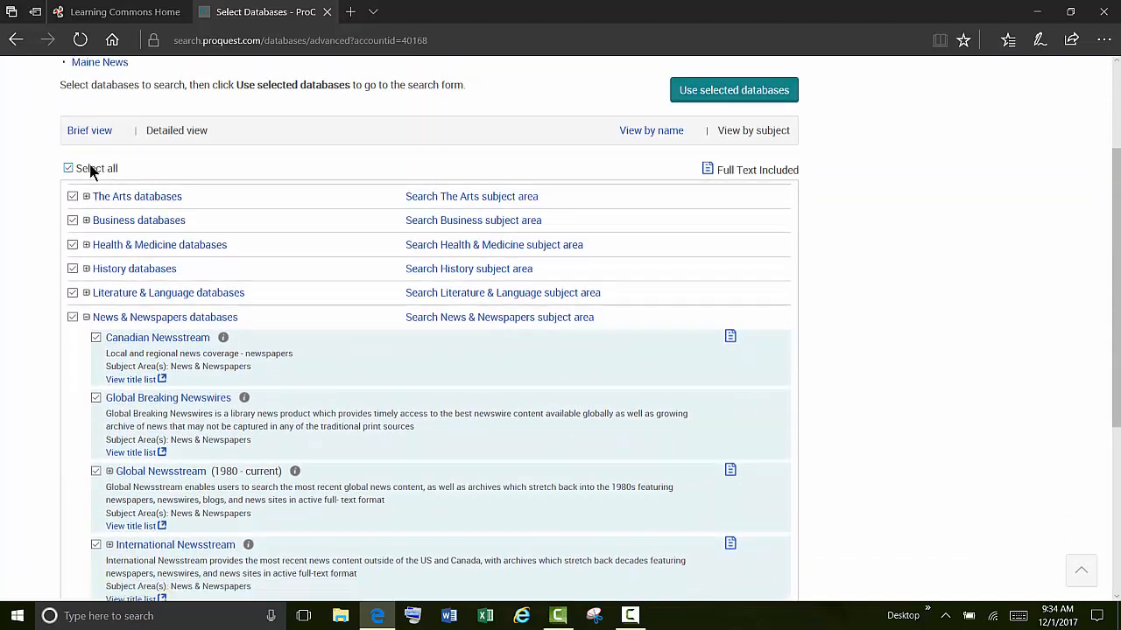
click(68, 168)
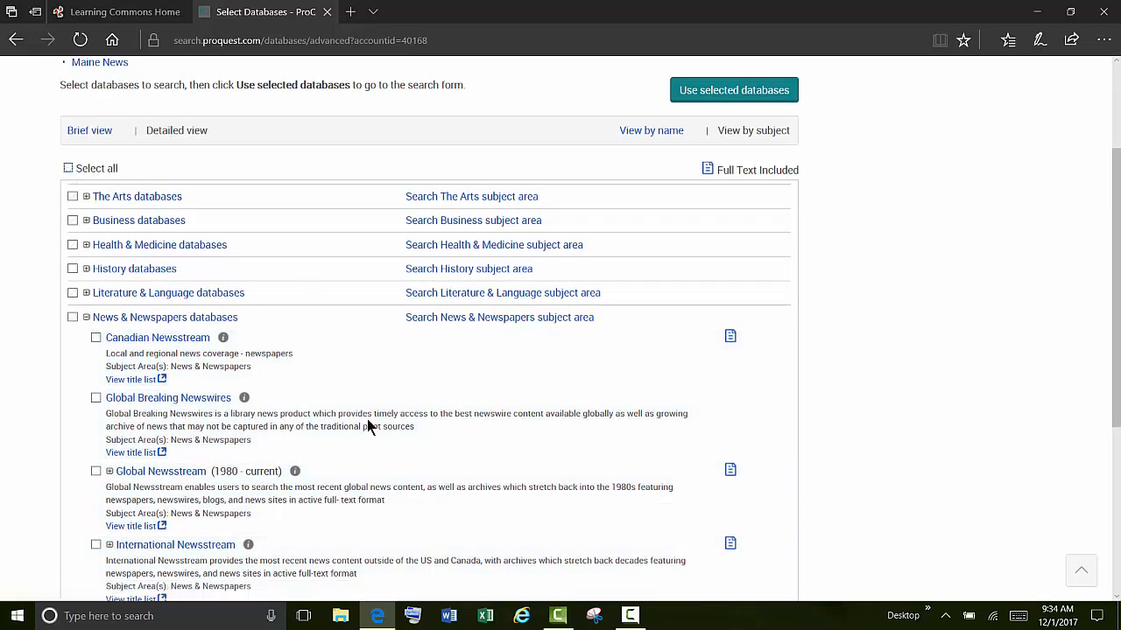
click(73, 317)
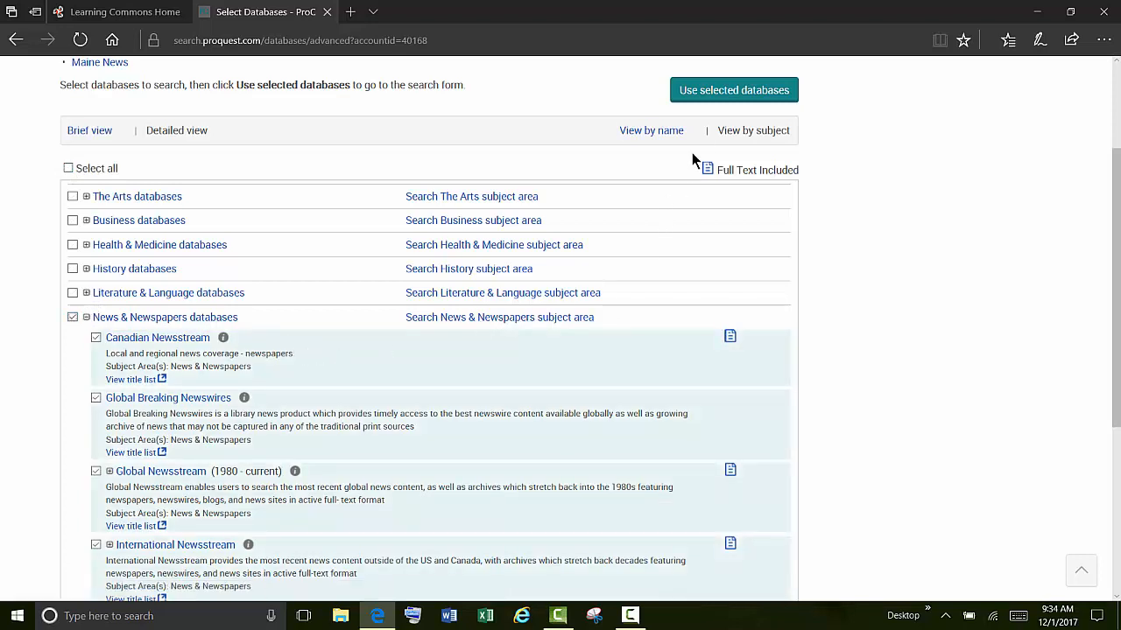
click(734, 91)
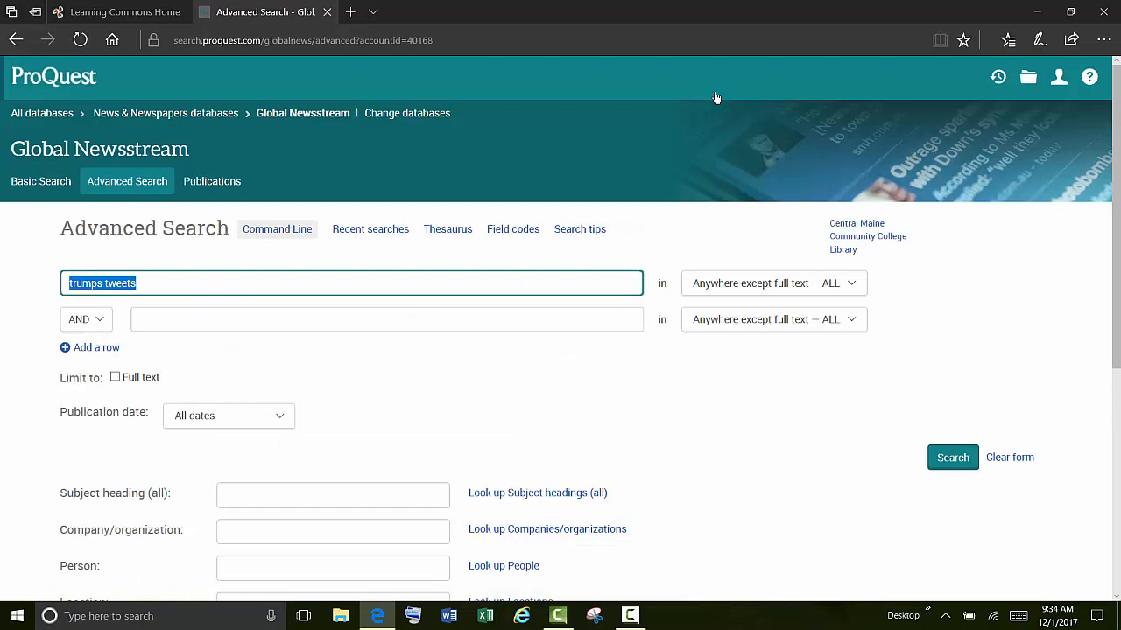
mouse_move(364, 242)
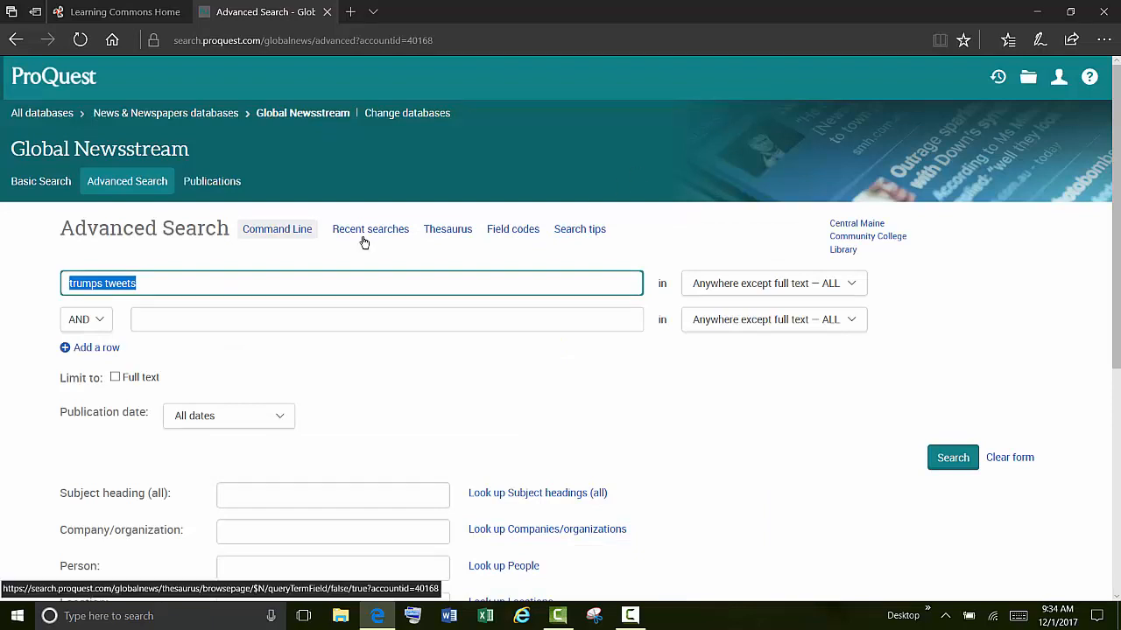
mouse_move(54, 272)
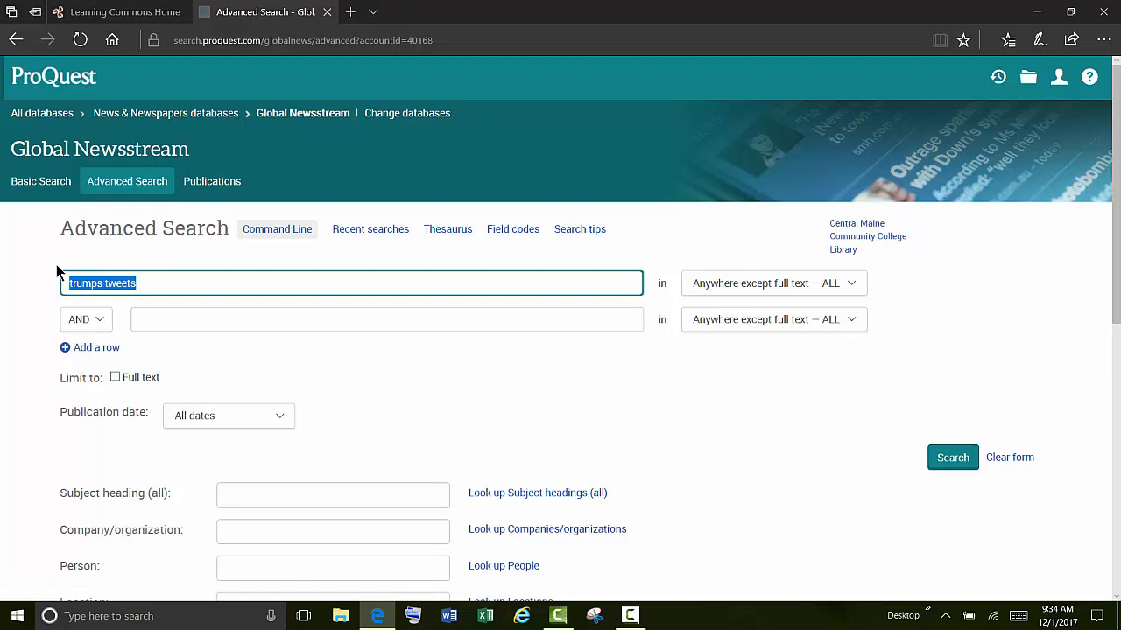
- Search Global Newsstream for 'congress tax bill' from the suggestions, returning 65,321 results
text(tax bil)
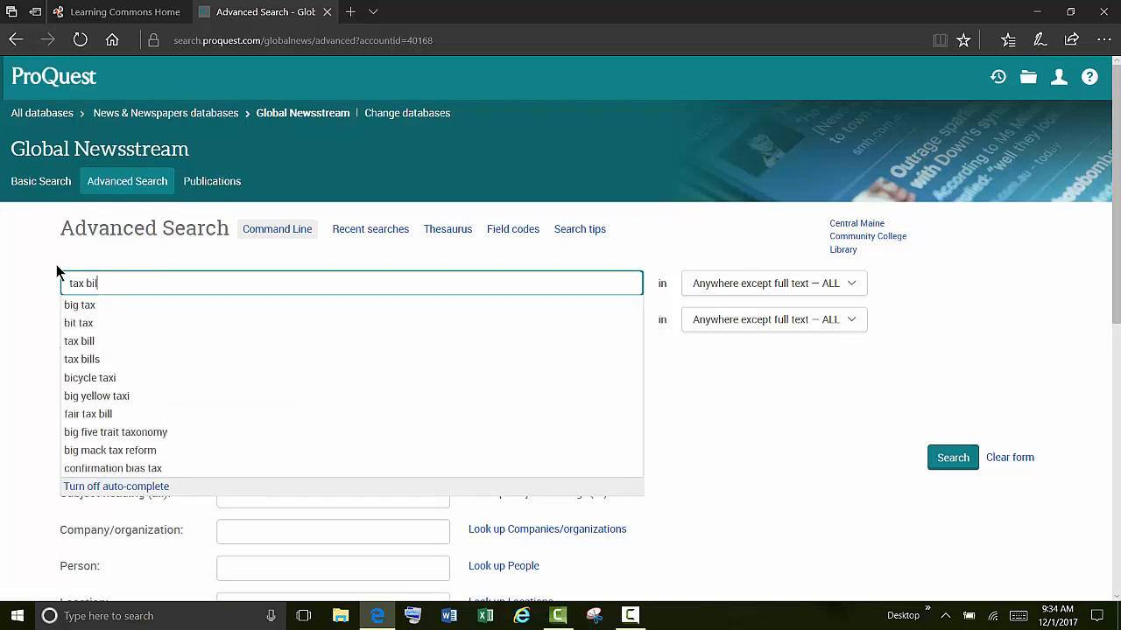
text(l)
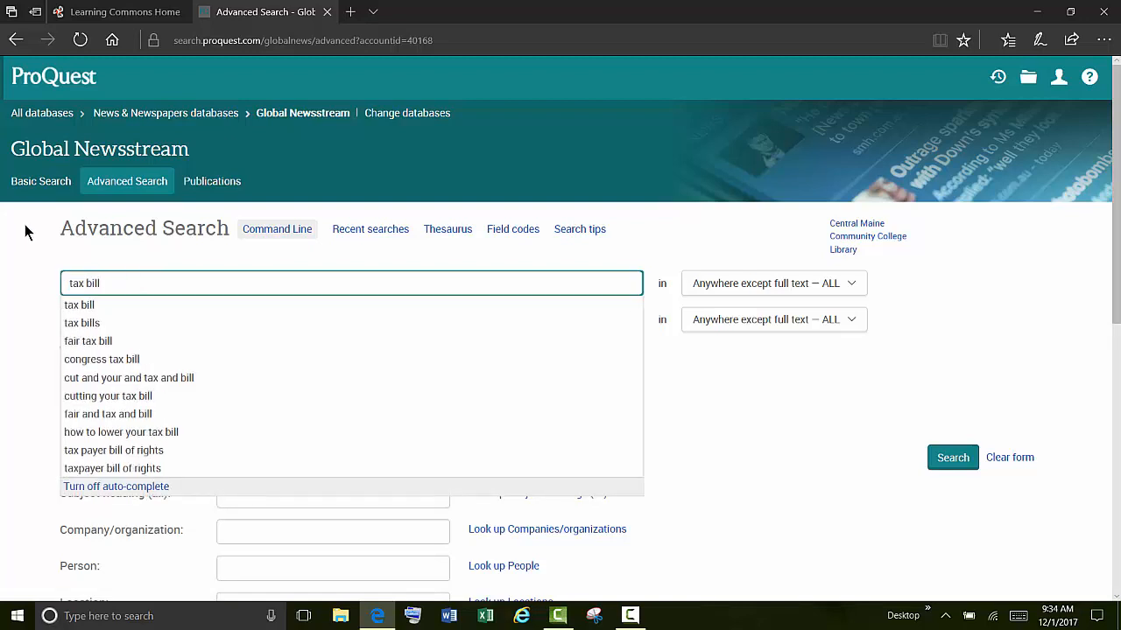
mouse_move(102, 359)
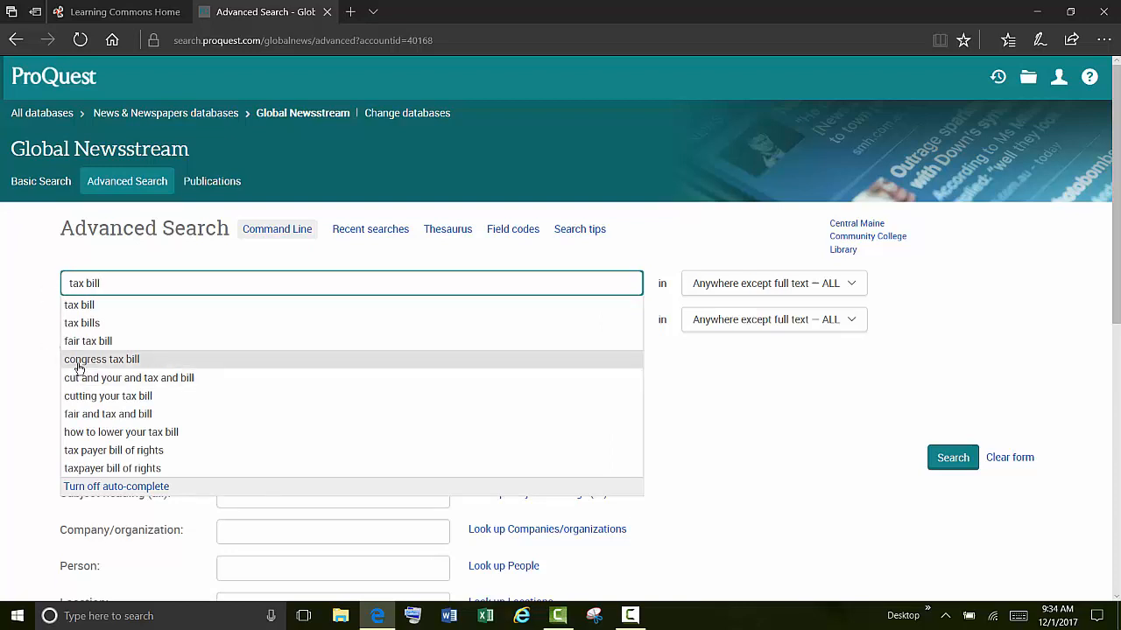
click(101, 359)
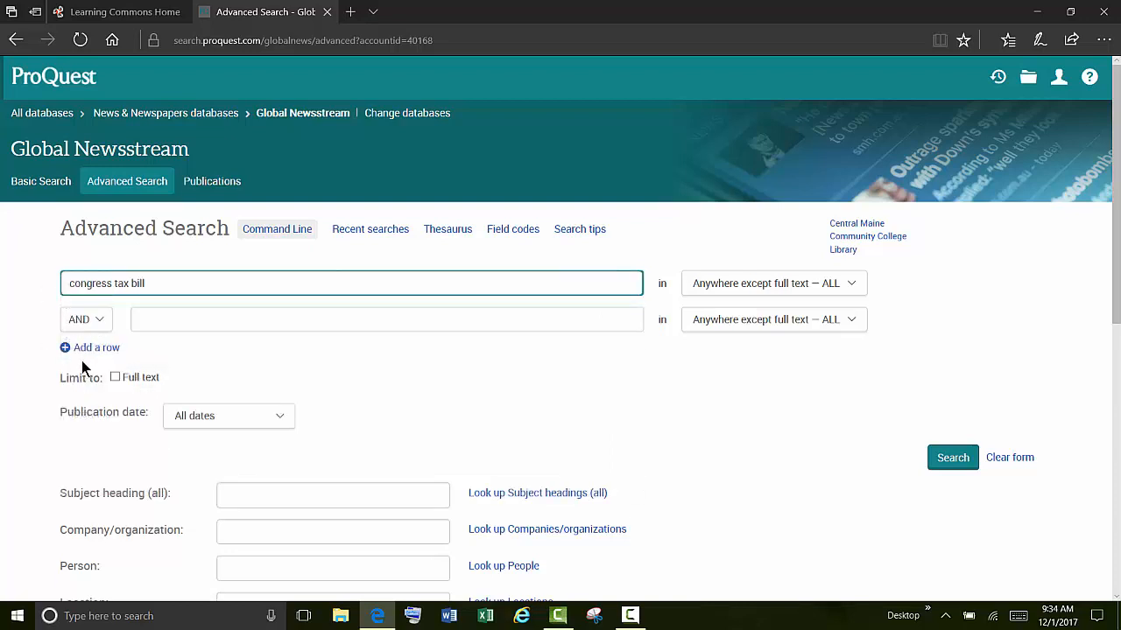
click(953, 456)
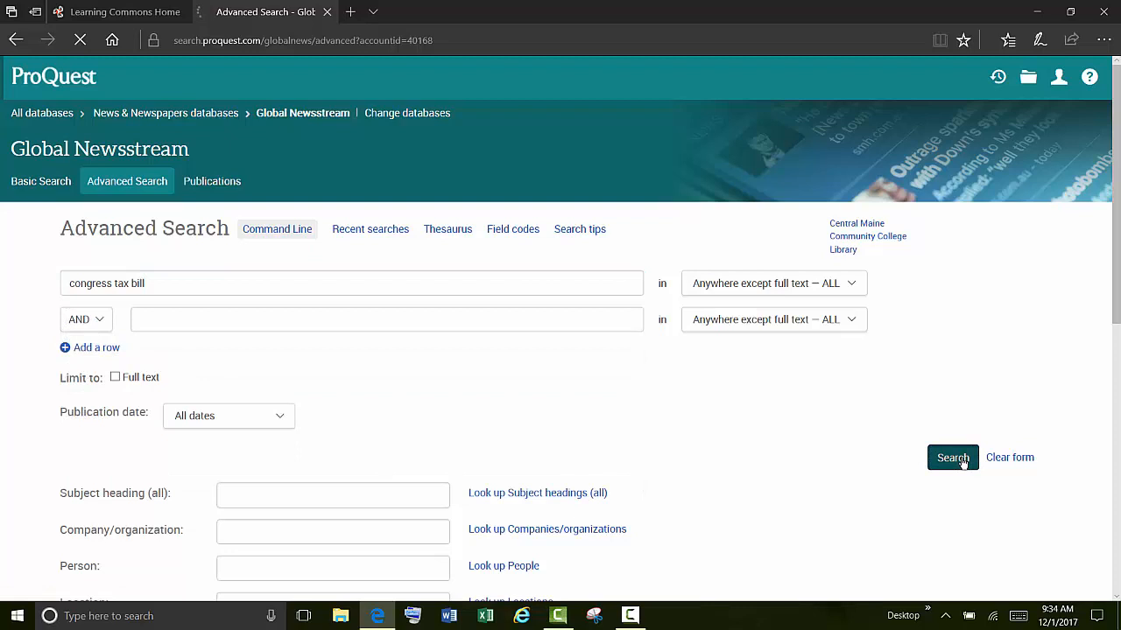
click(952, 457)
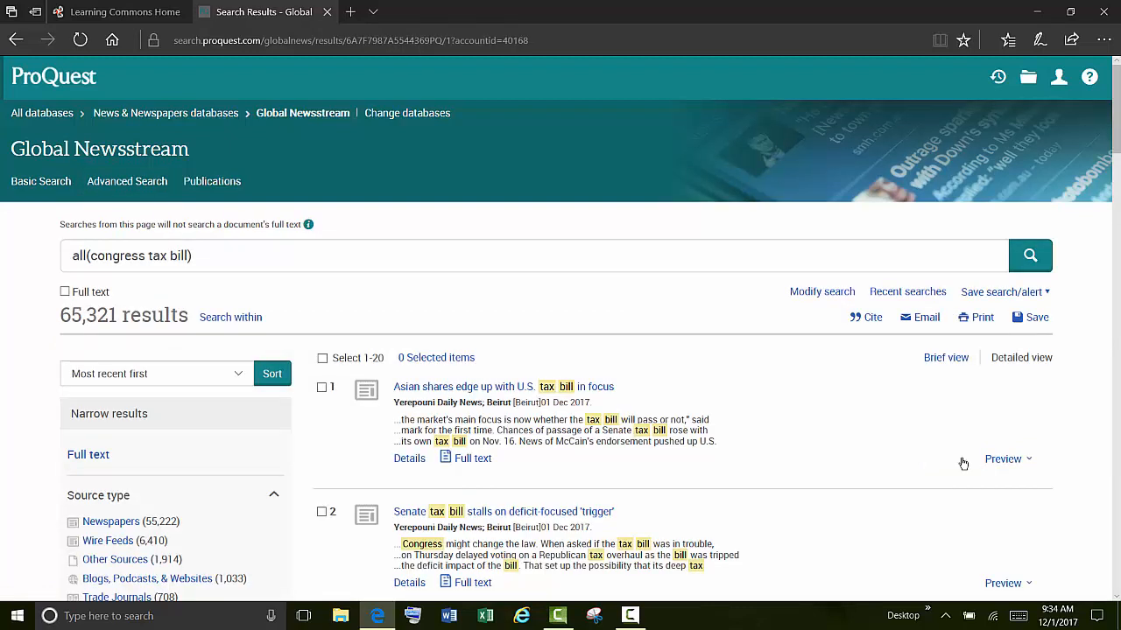